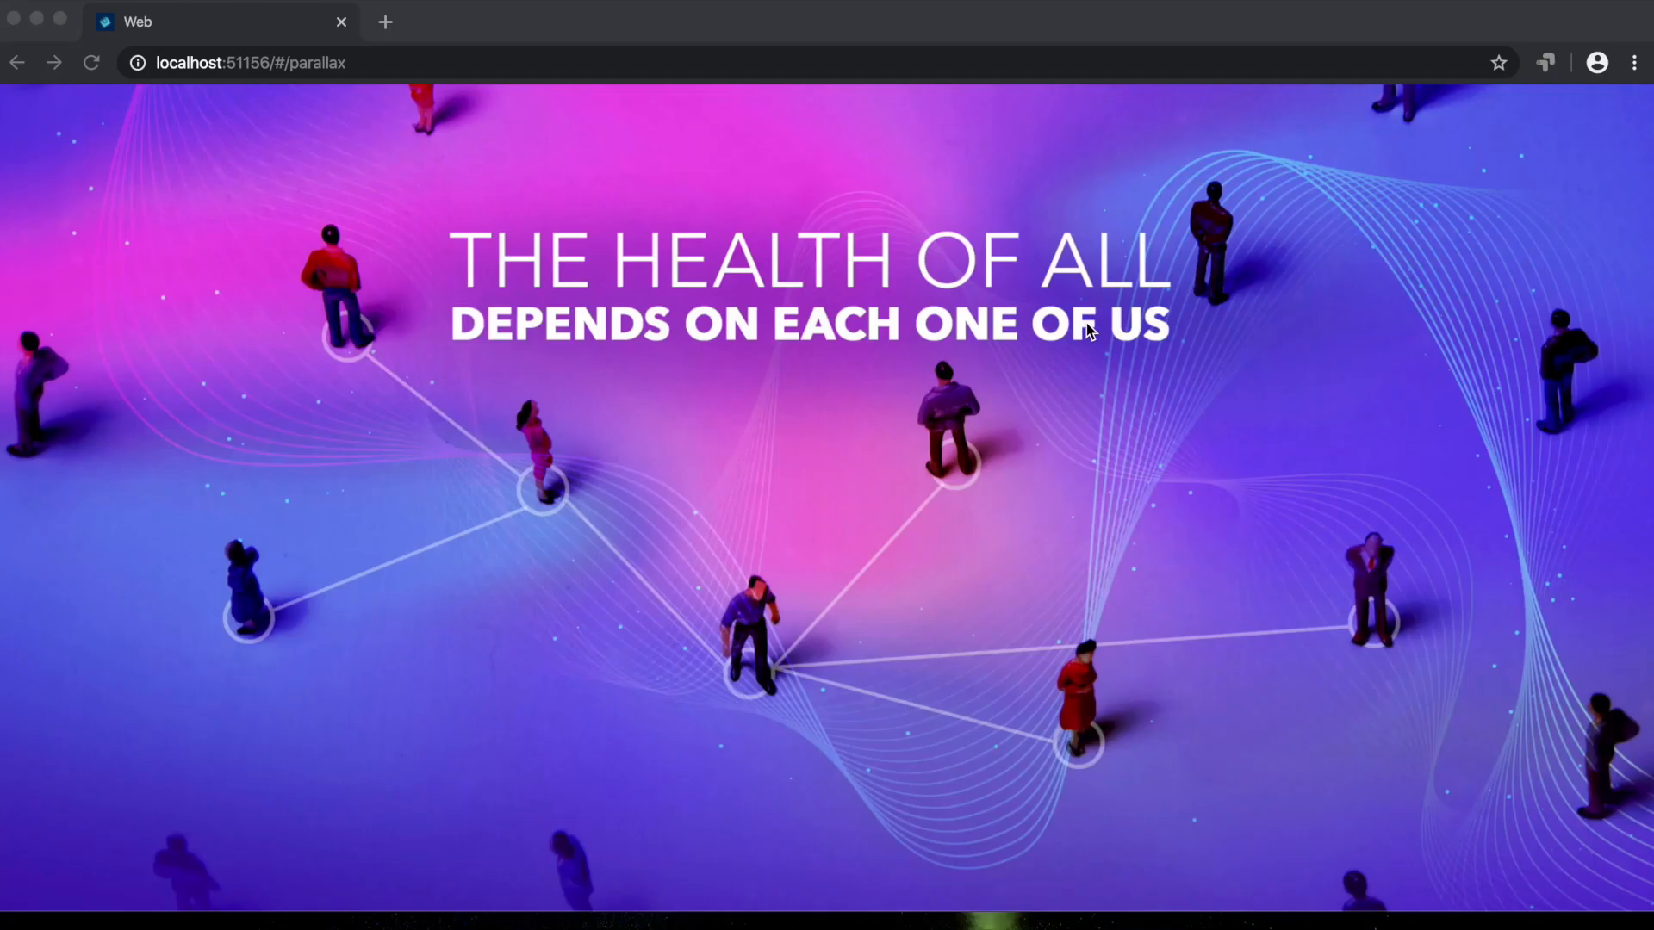
mouse_move(1049, 437)
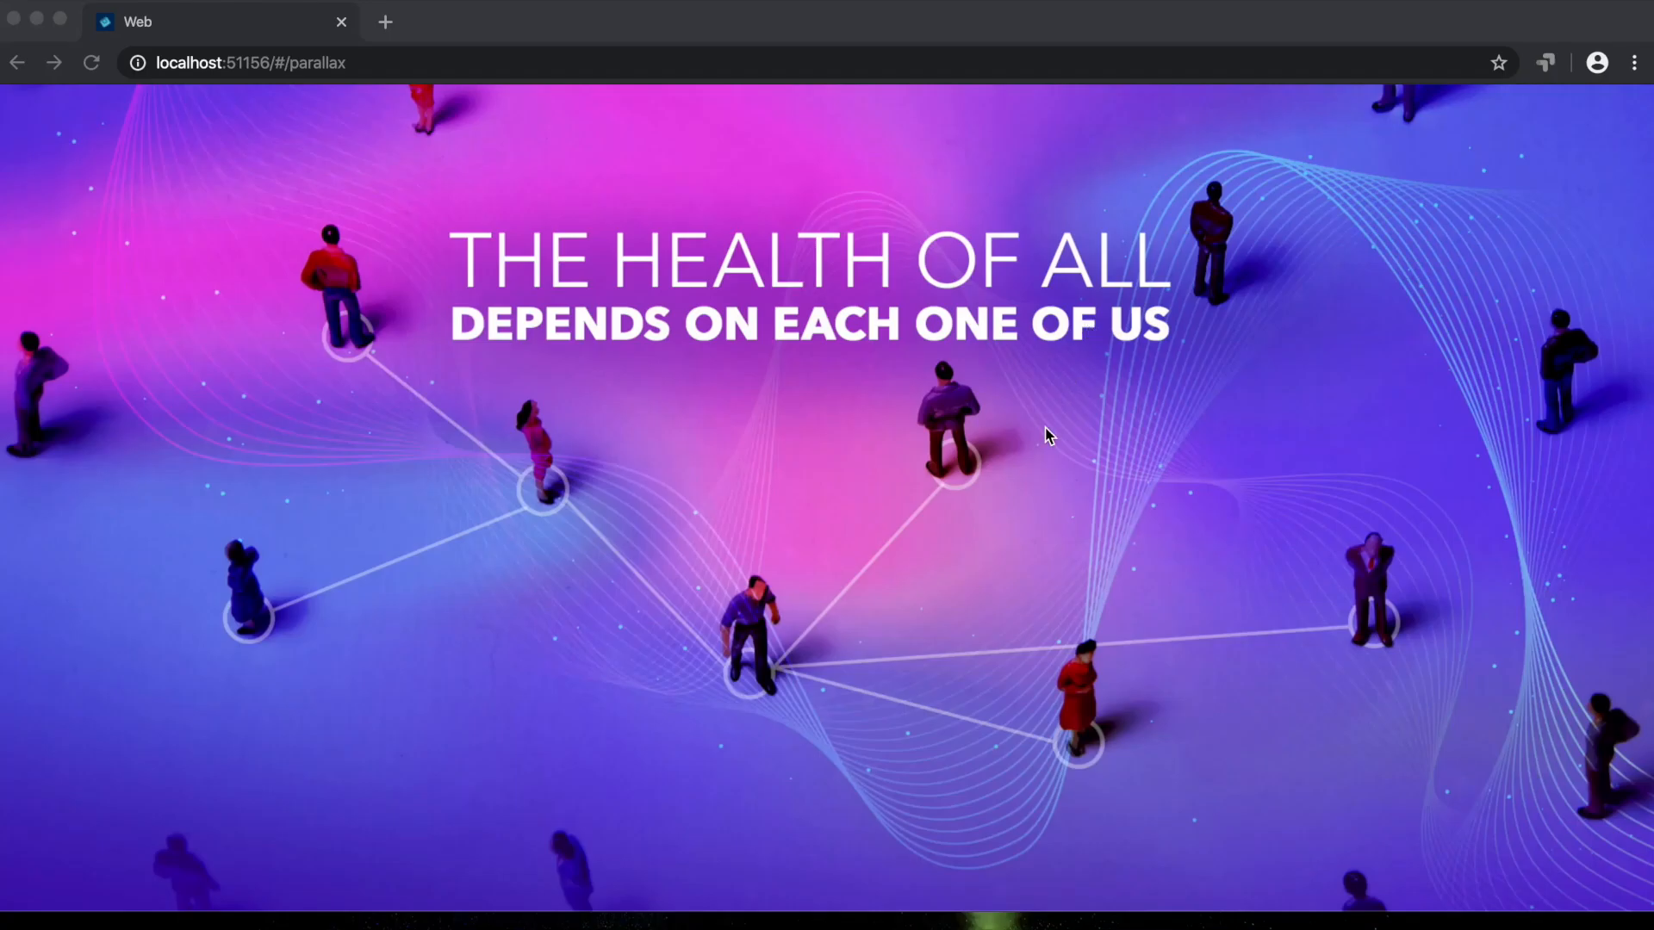
Scroll past the banner and 'What you need to know' to the uniting cards and View All bar
scroll(down, 3)
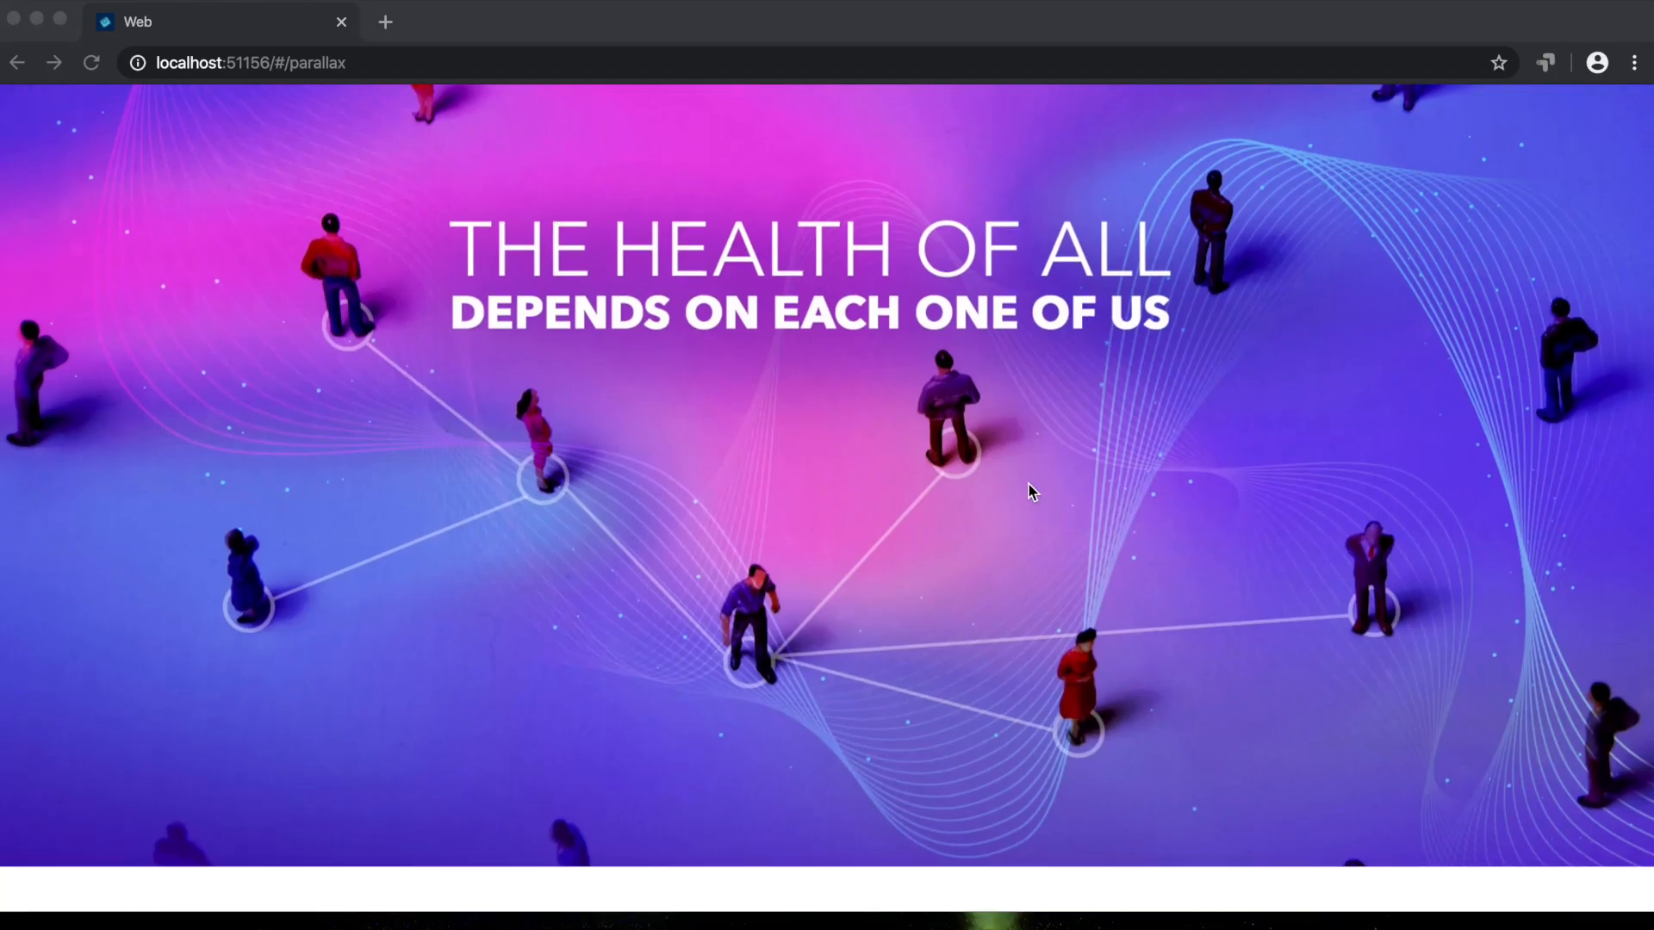
scroll(down, 3)
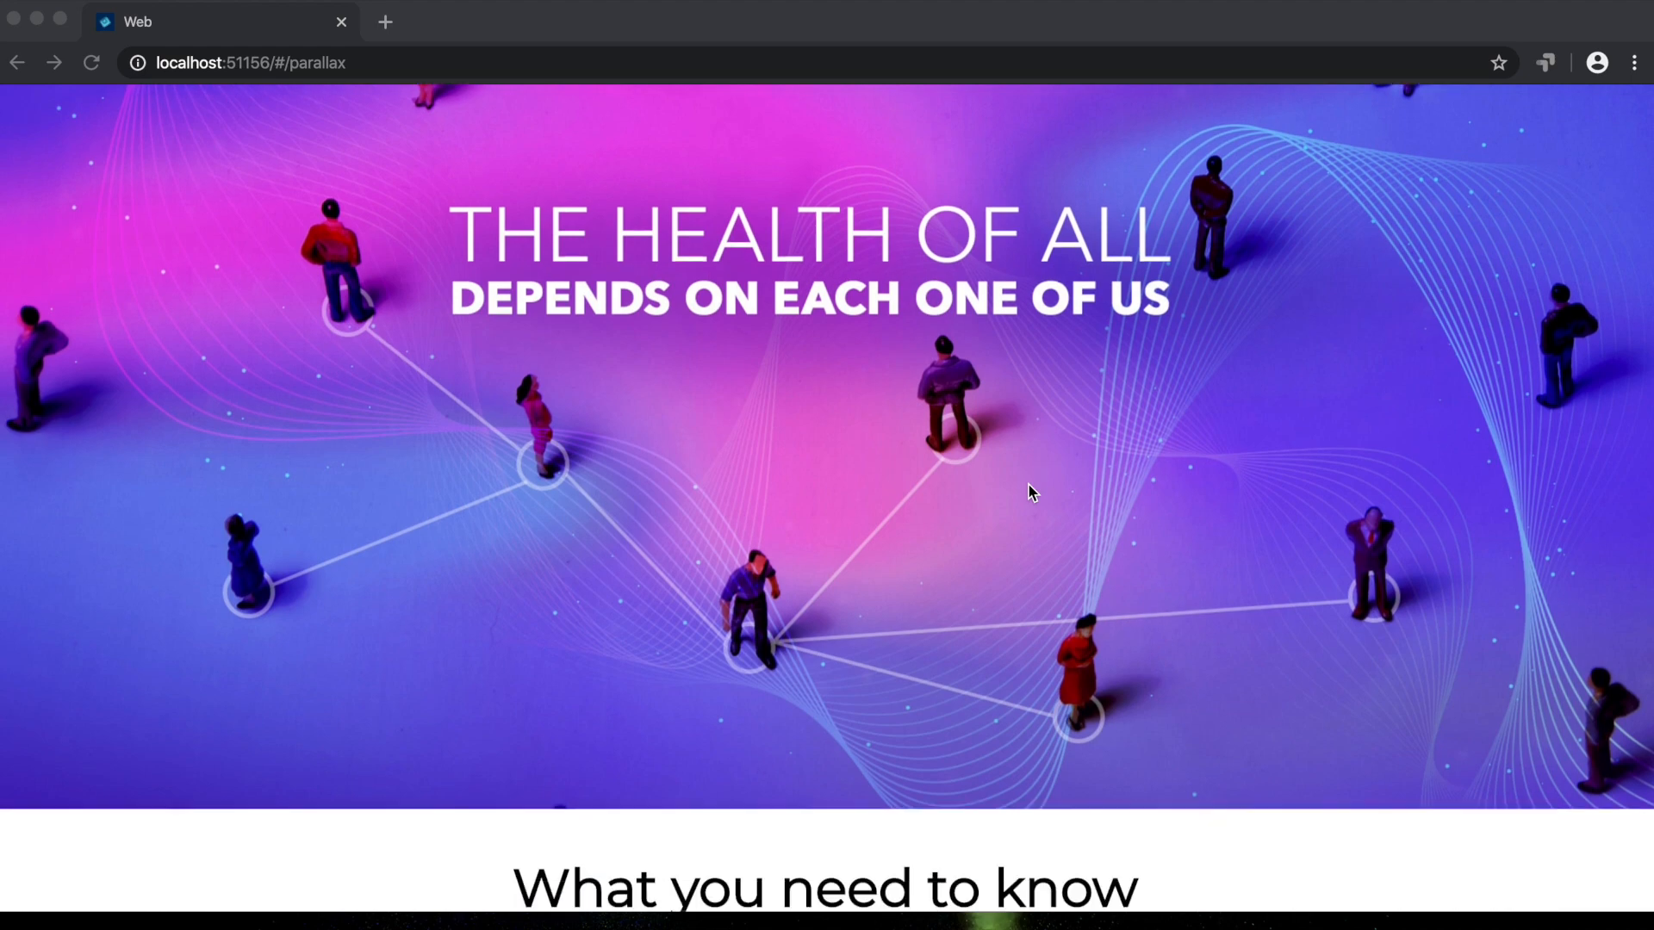
scroll(down, 3)
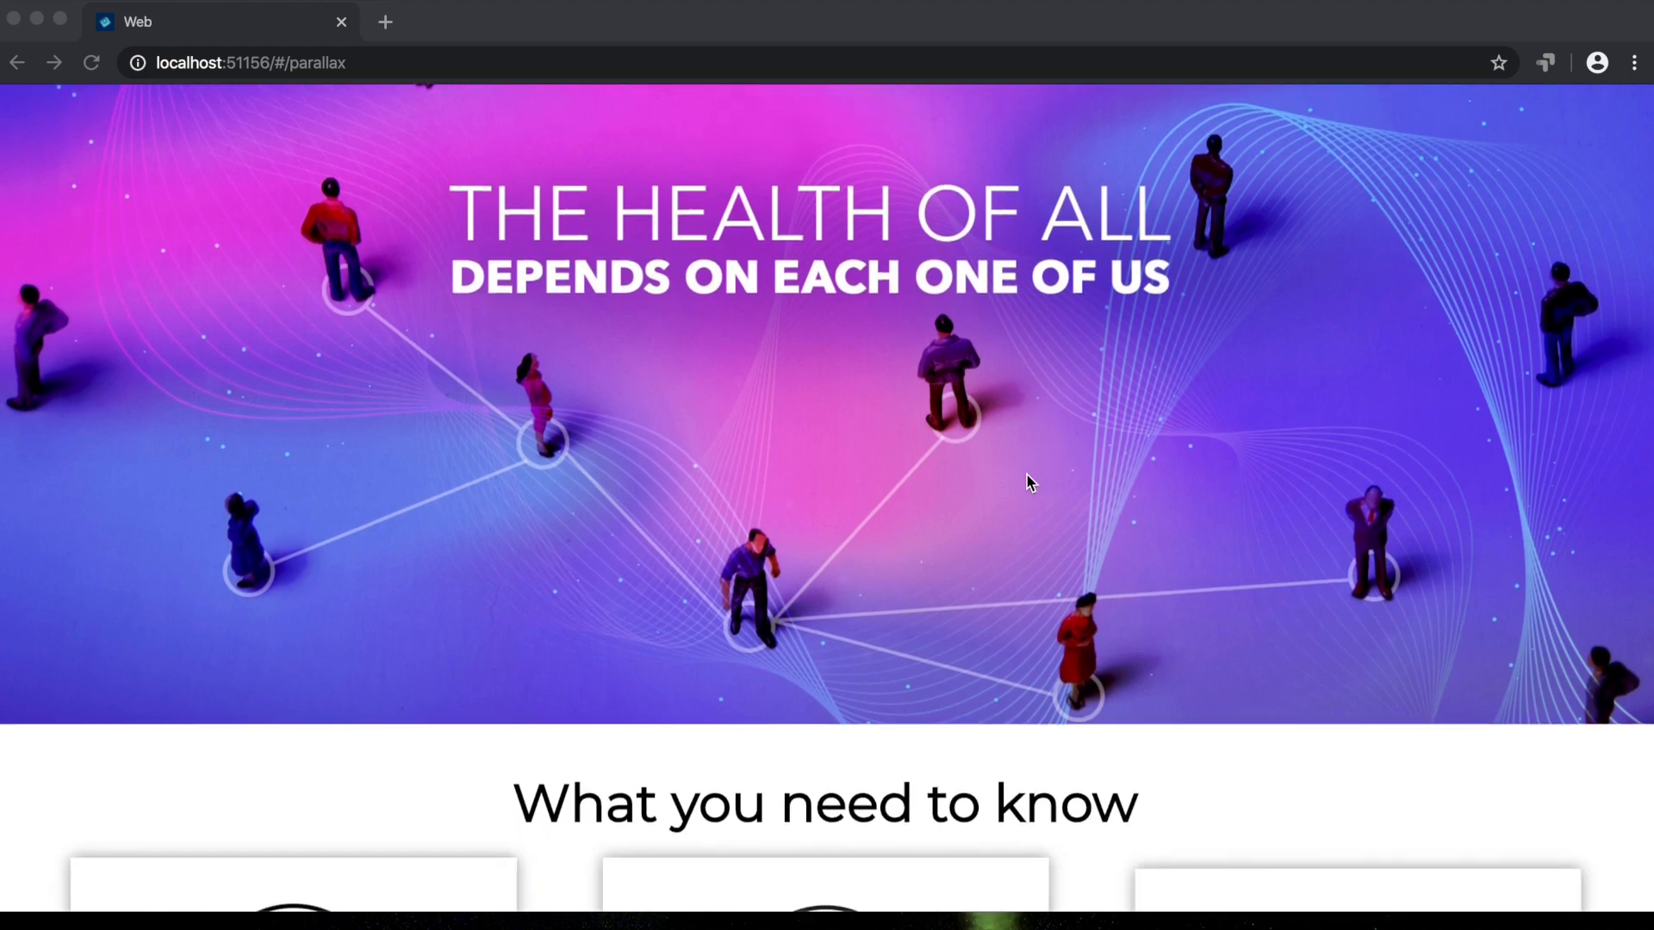
scroll(down, 3)
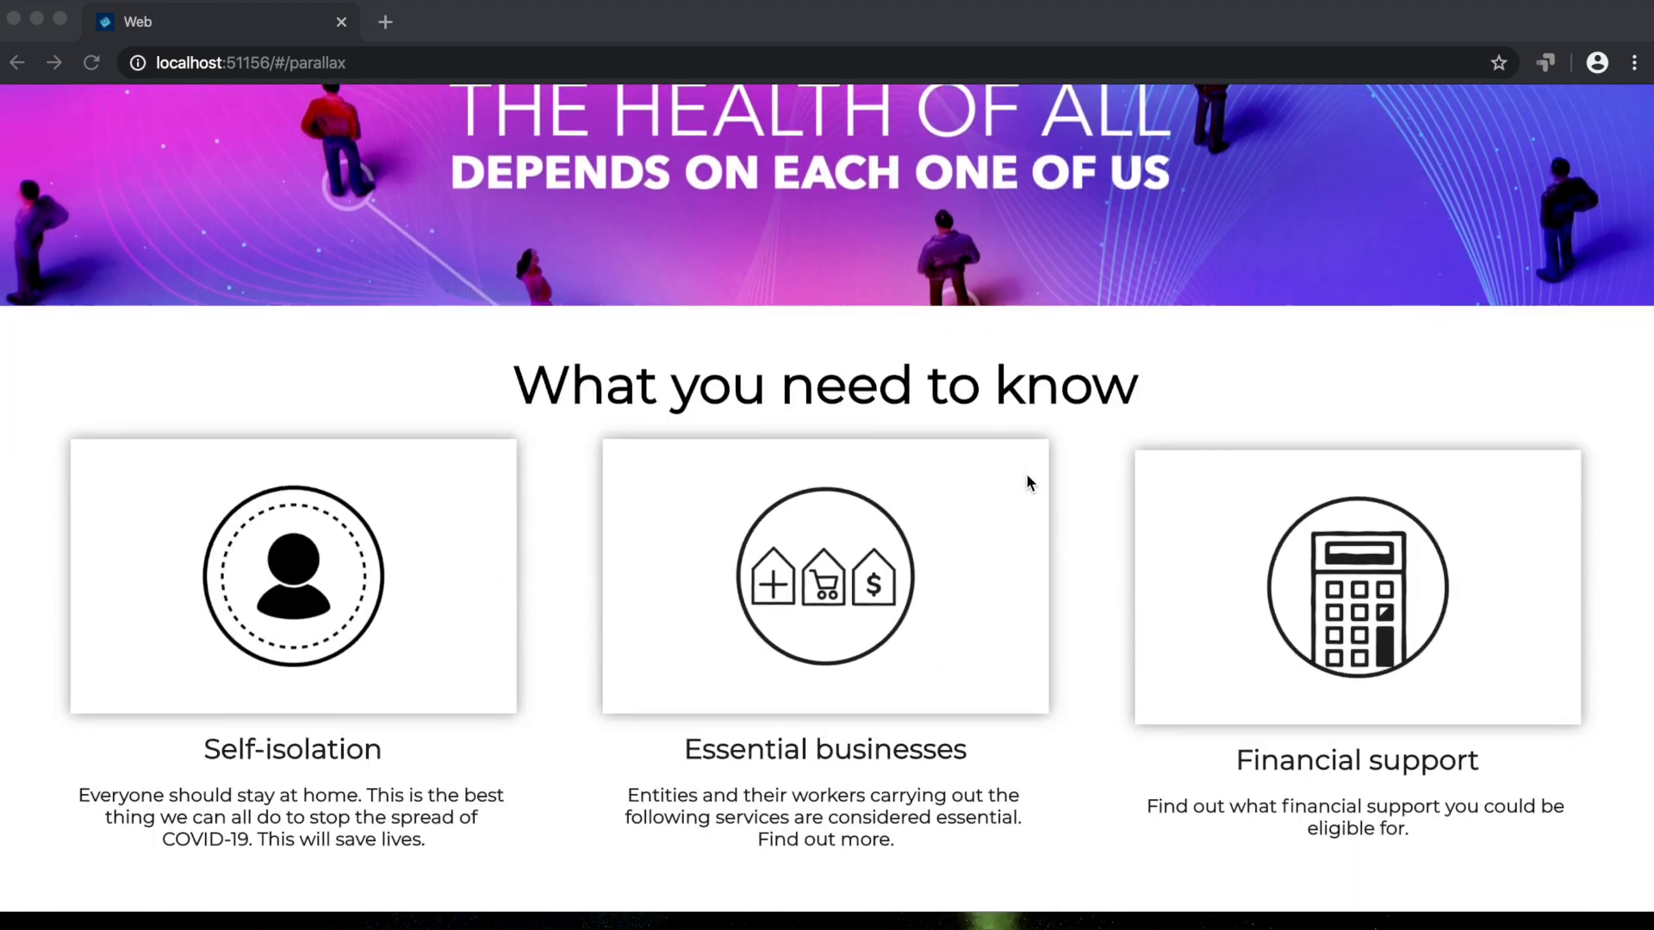
scroll(down, 3)
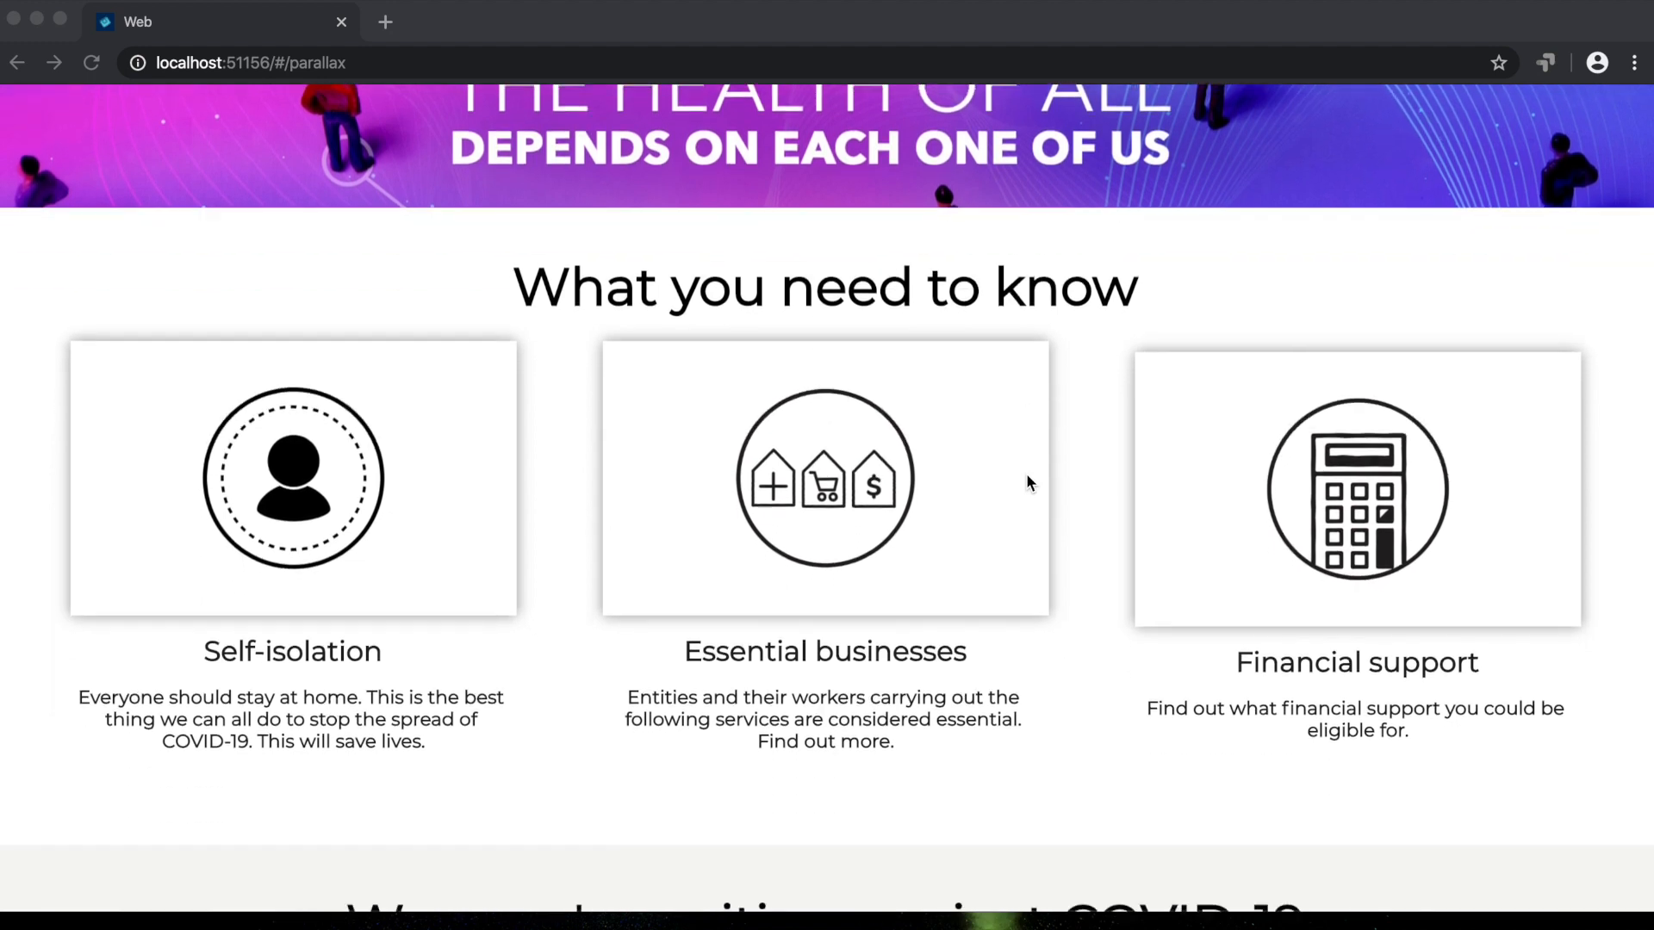
scroll(down, 3)
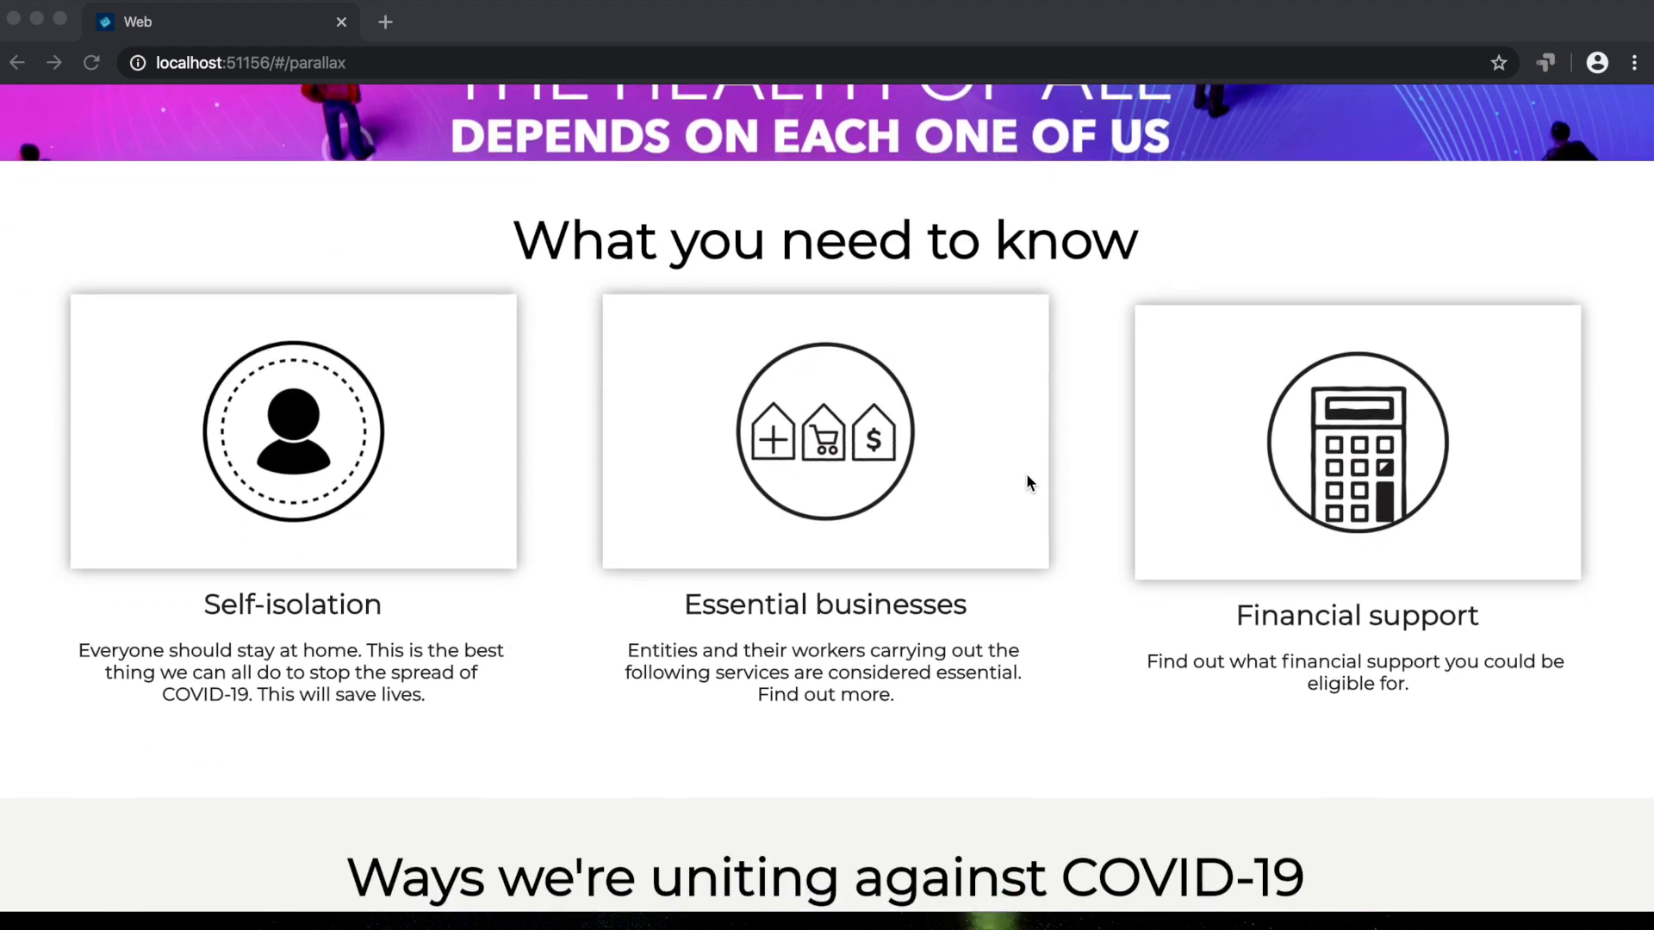
scroll(down, 3)
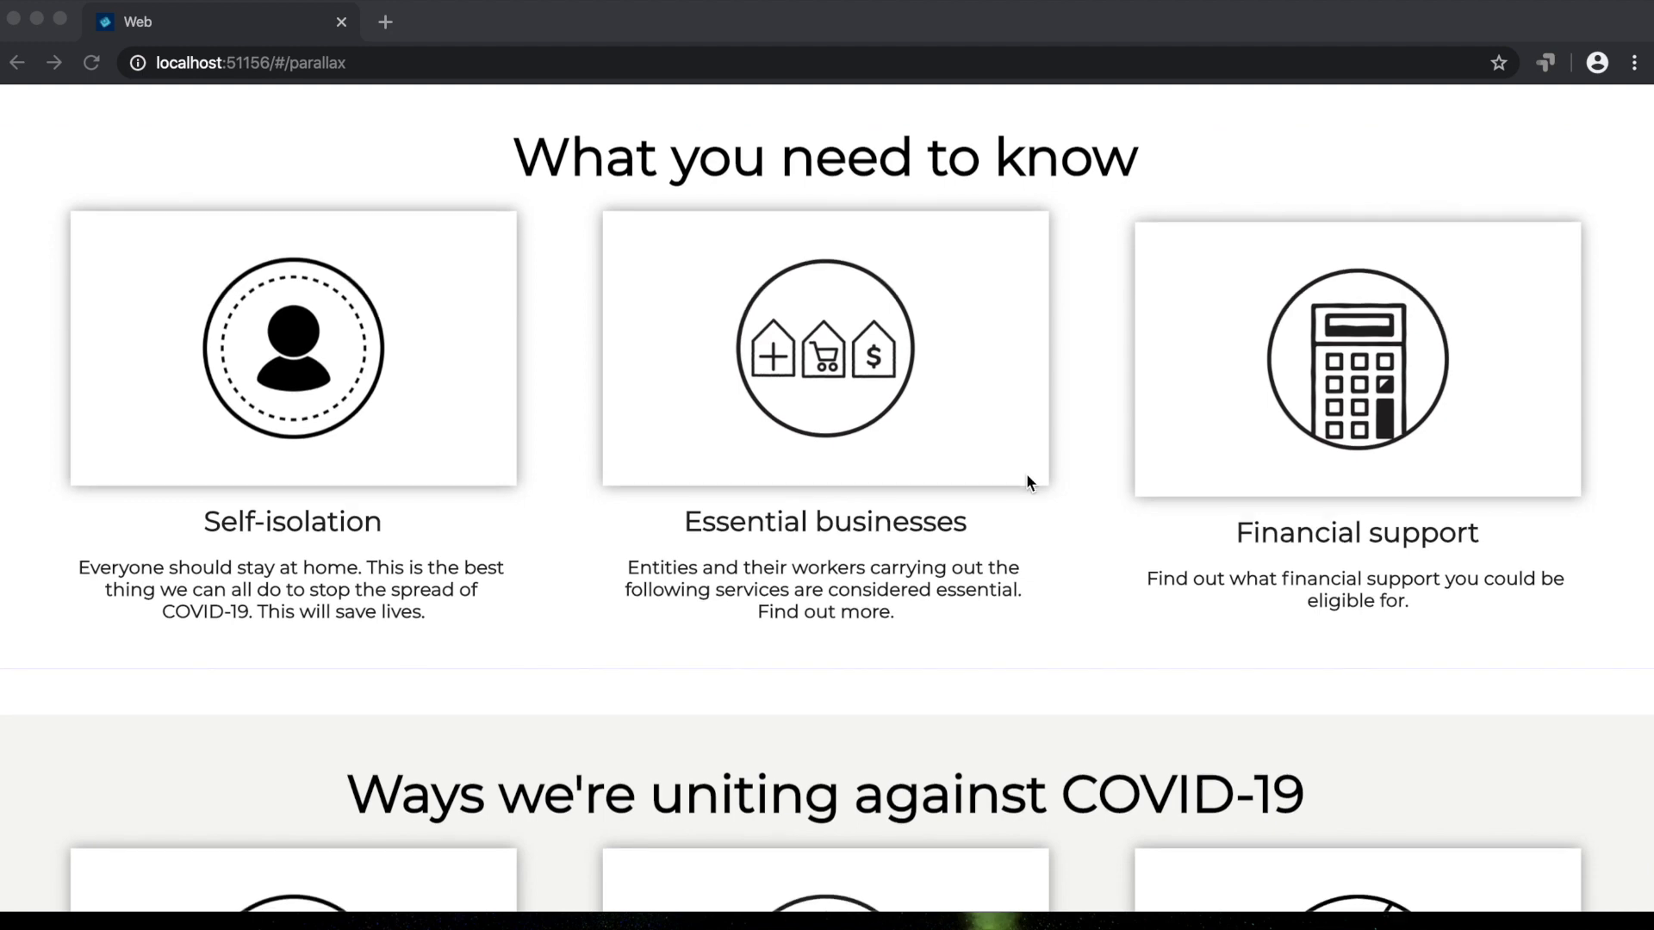
scroll(down, 3)
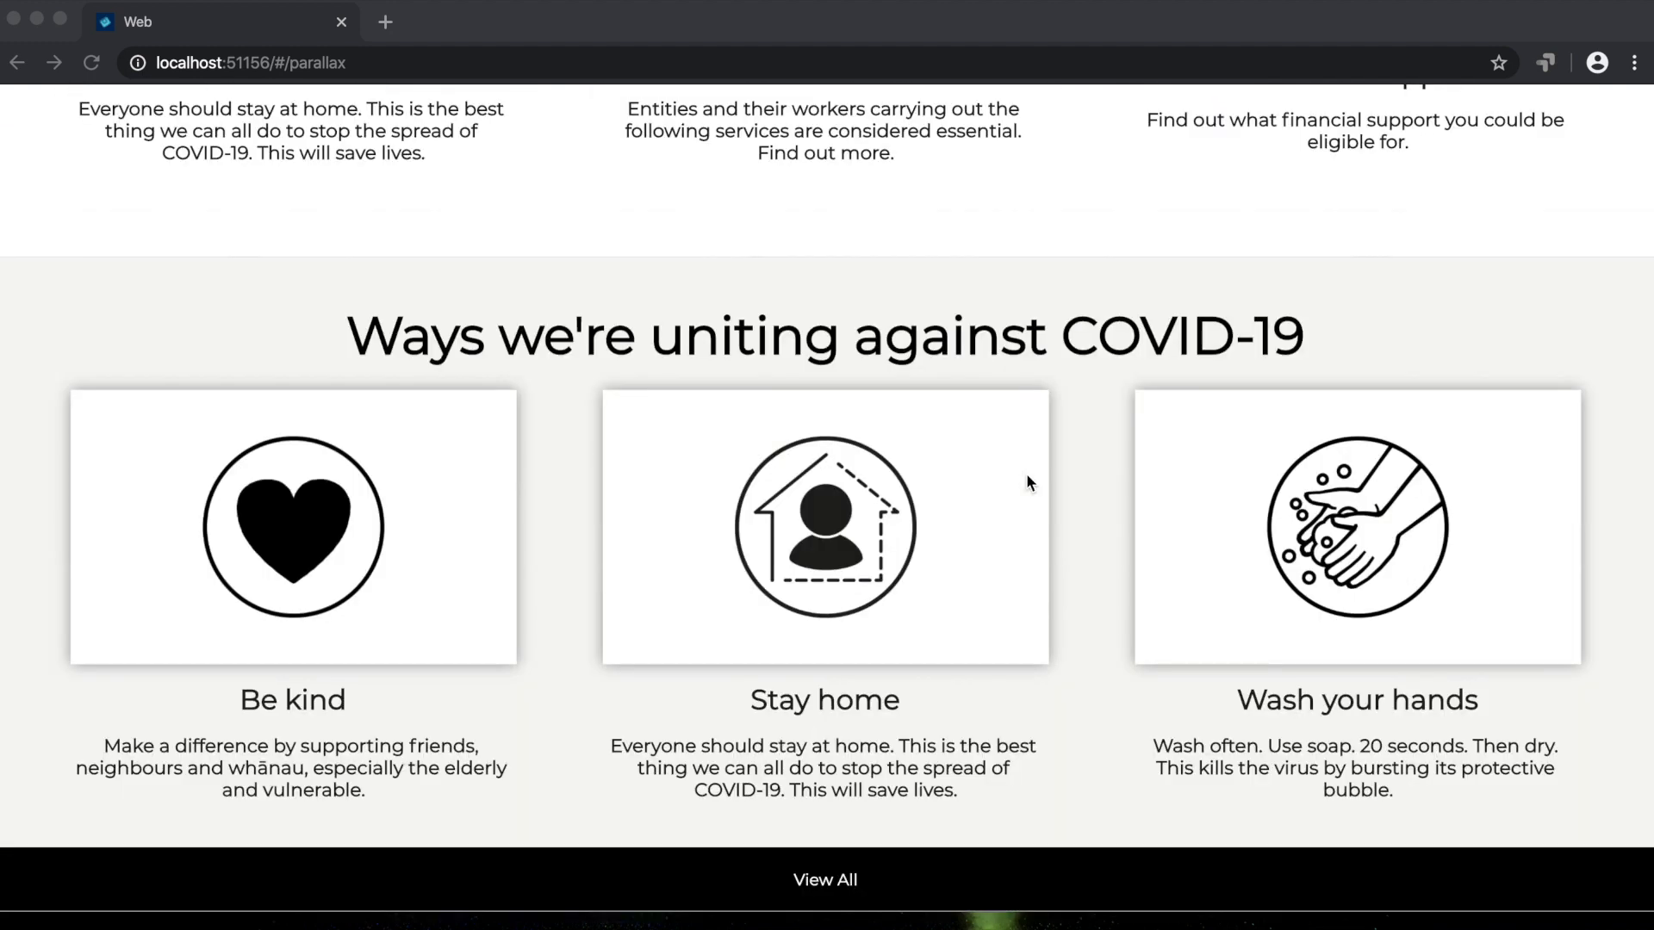
mouse_move(752, 854)
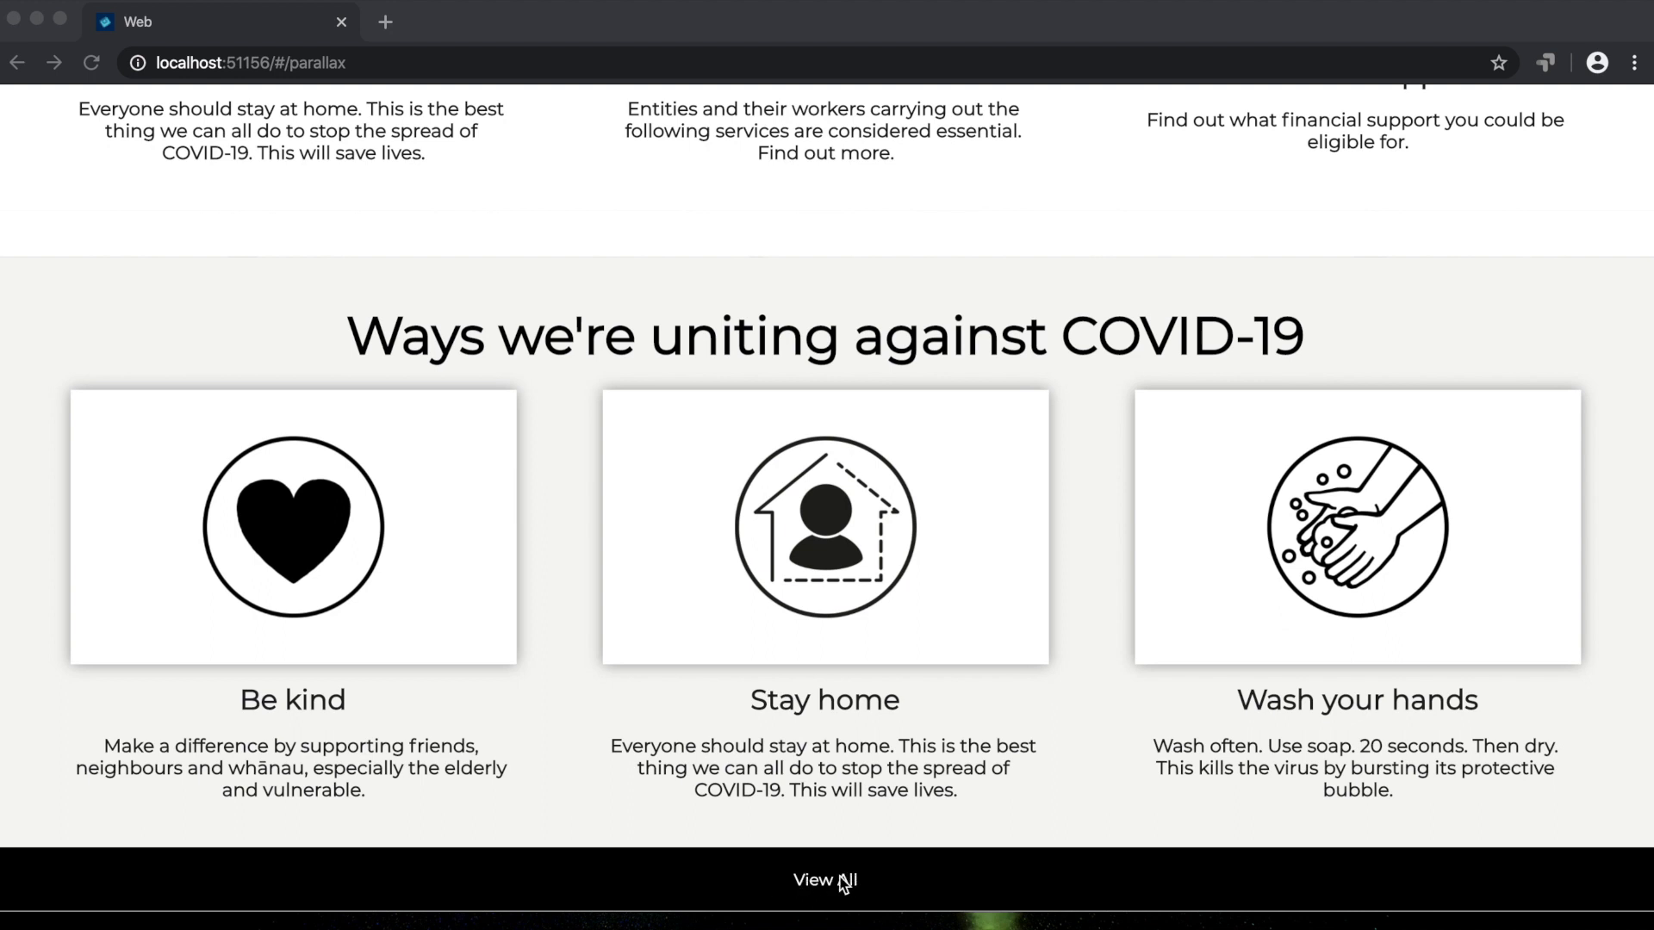
Open the WHO COVID-19 advice for the public page from the View All bar
click(823, 879)
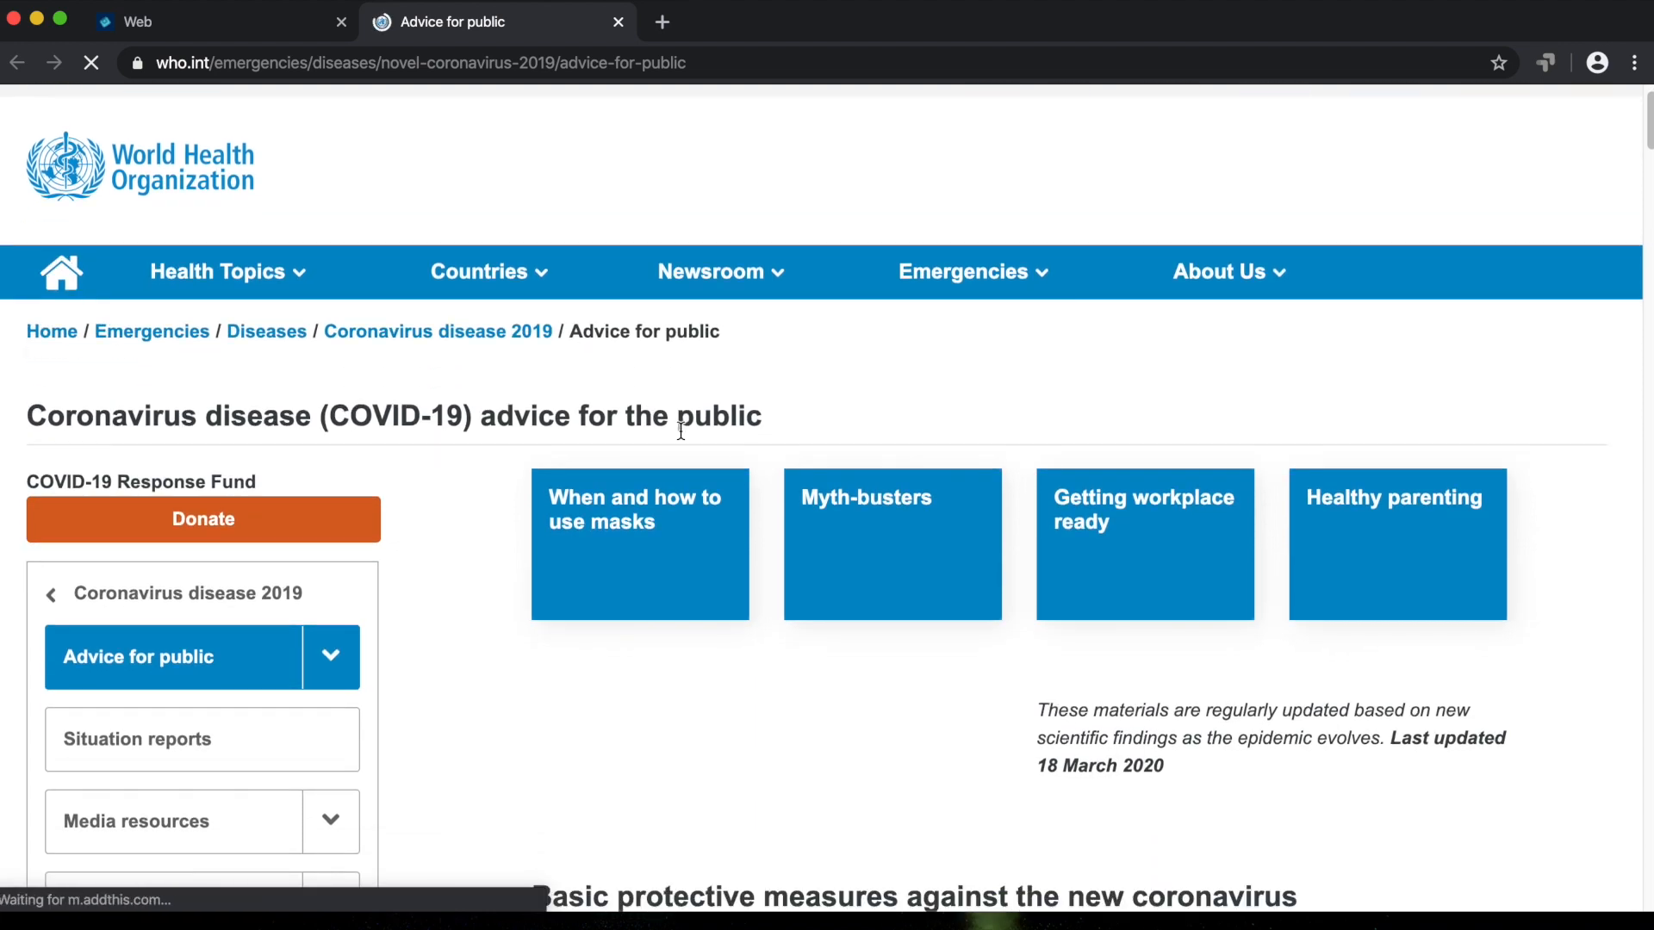
scroll(down, 3)
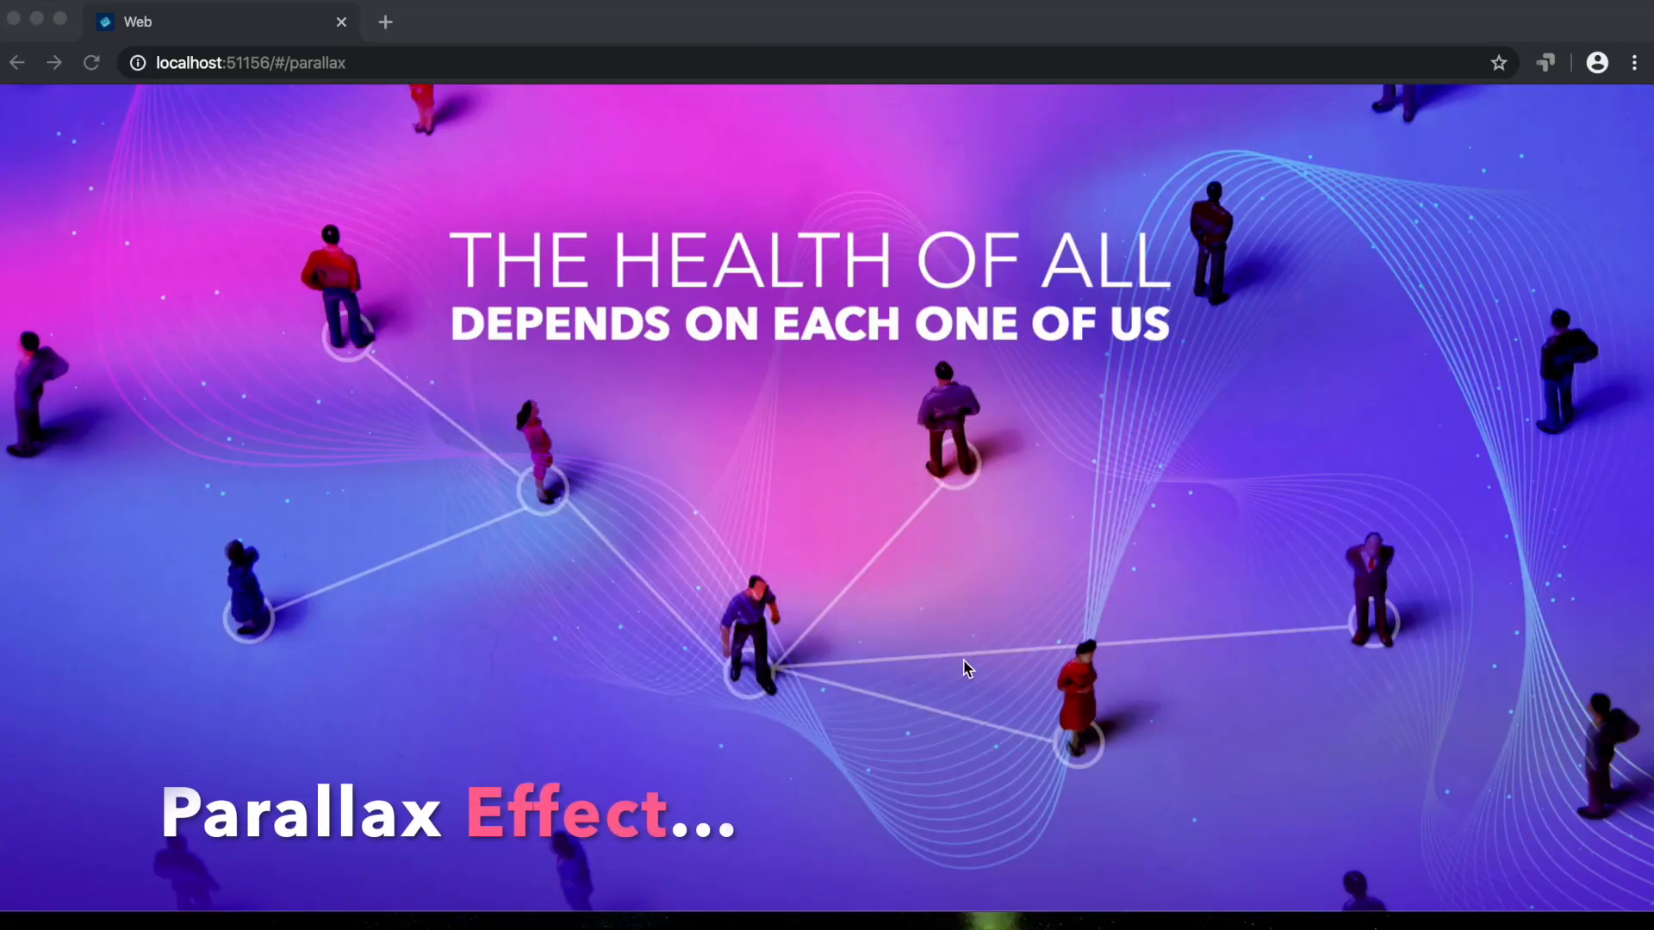
Scroll the localhost page down and back up to show the parallax banner effect
scroll(down, 3)
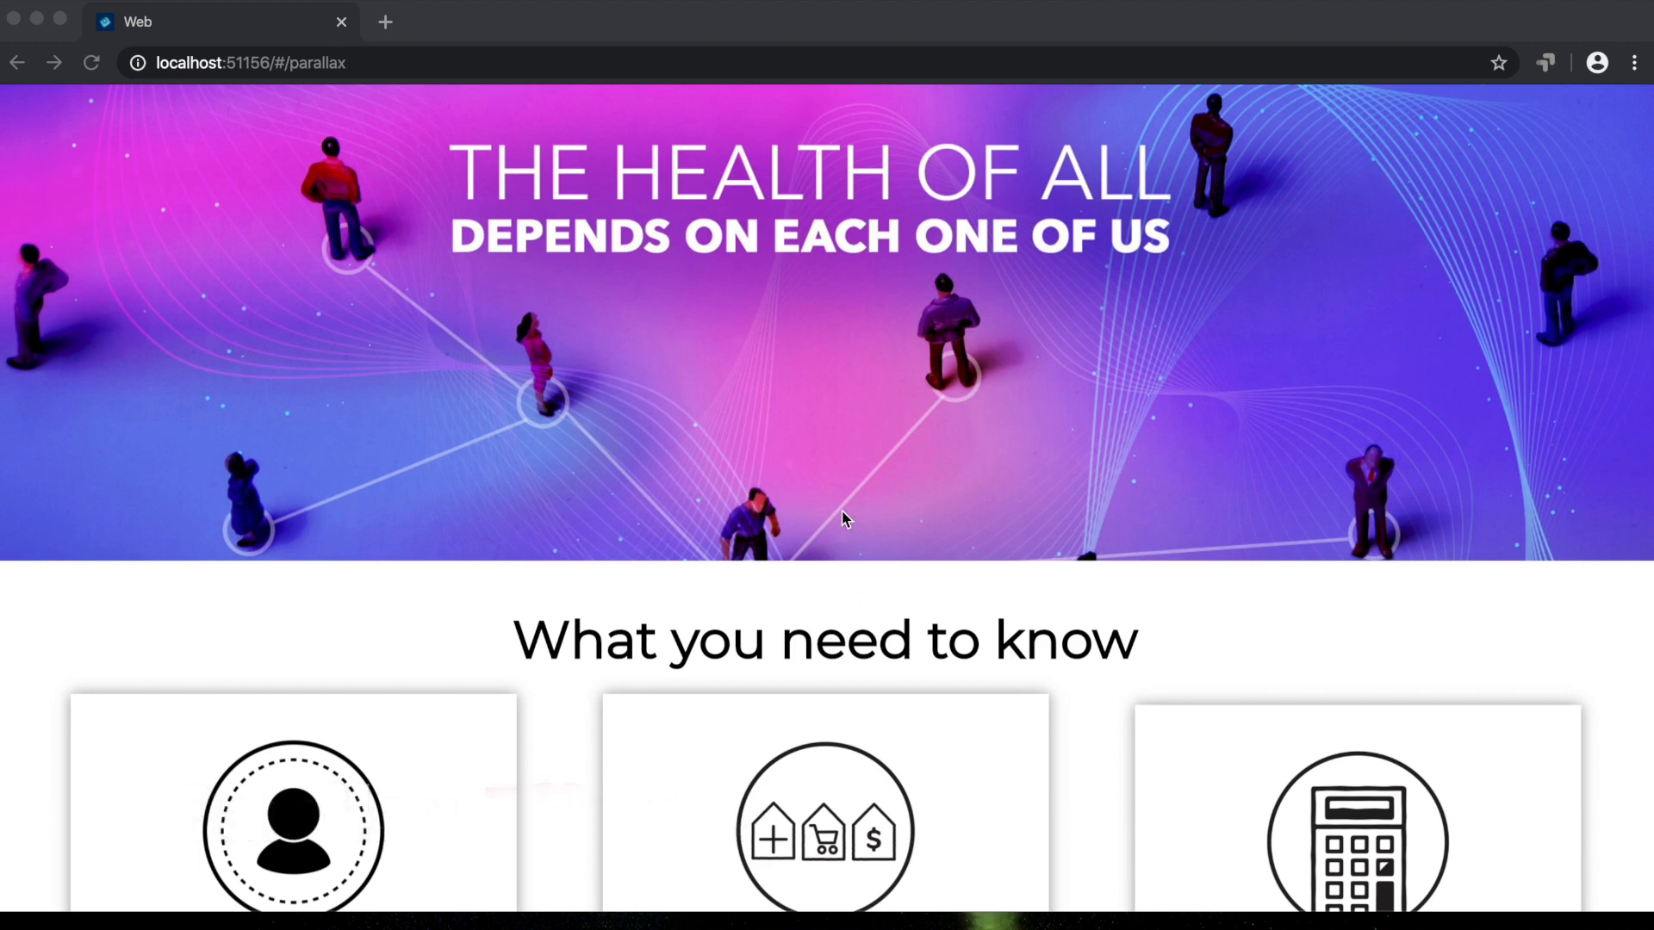
scroll(down, 3)
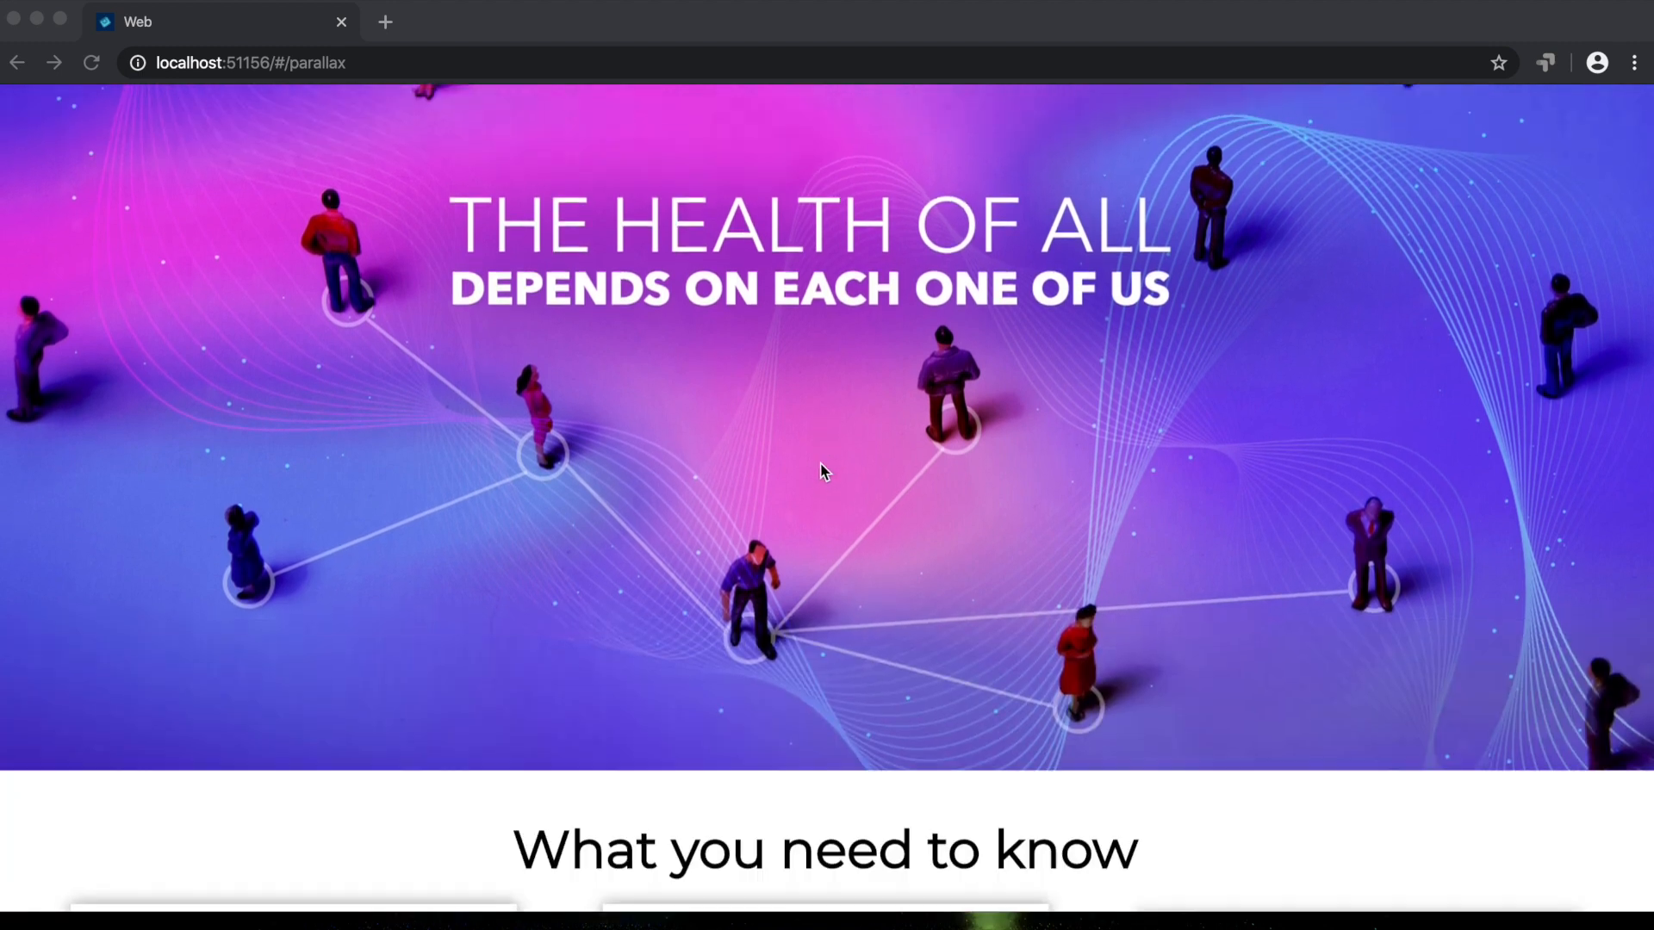
scroll(down, 3)
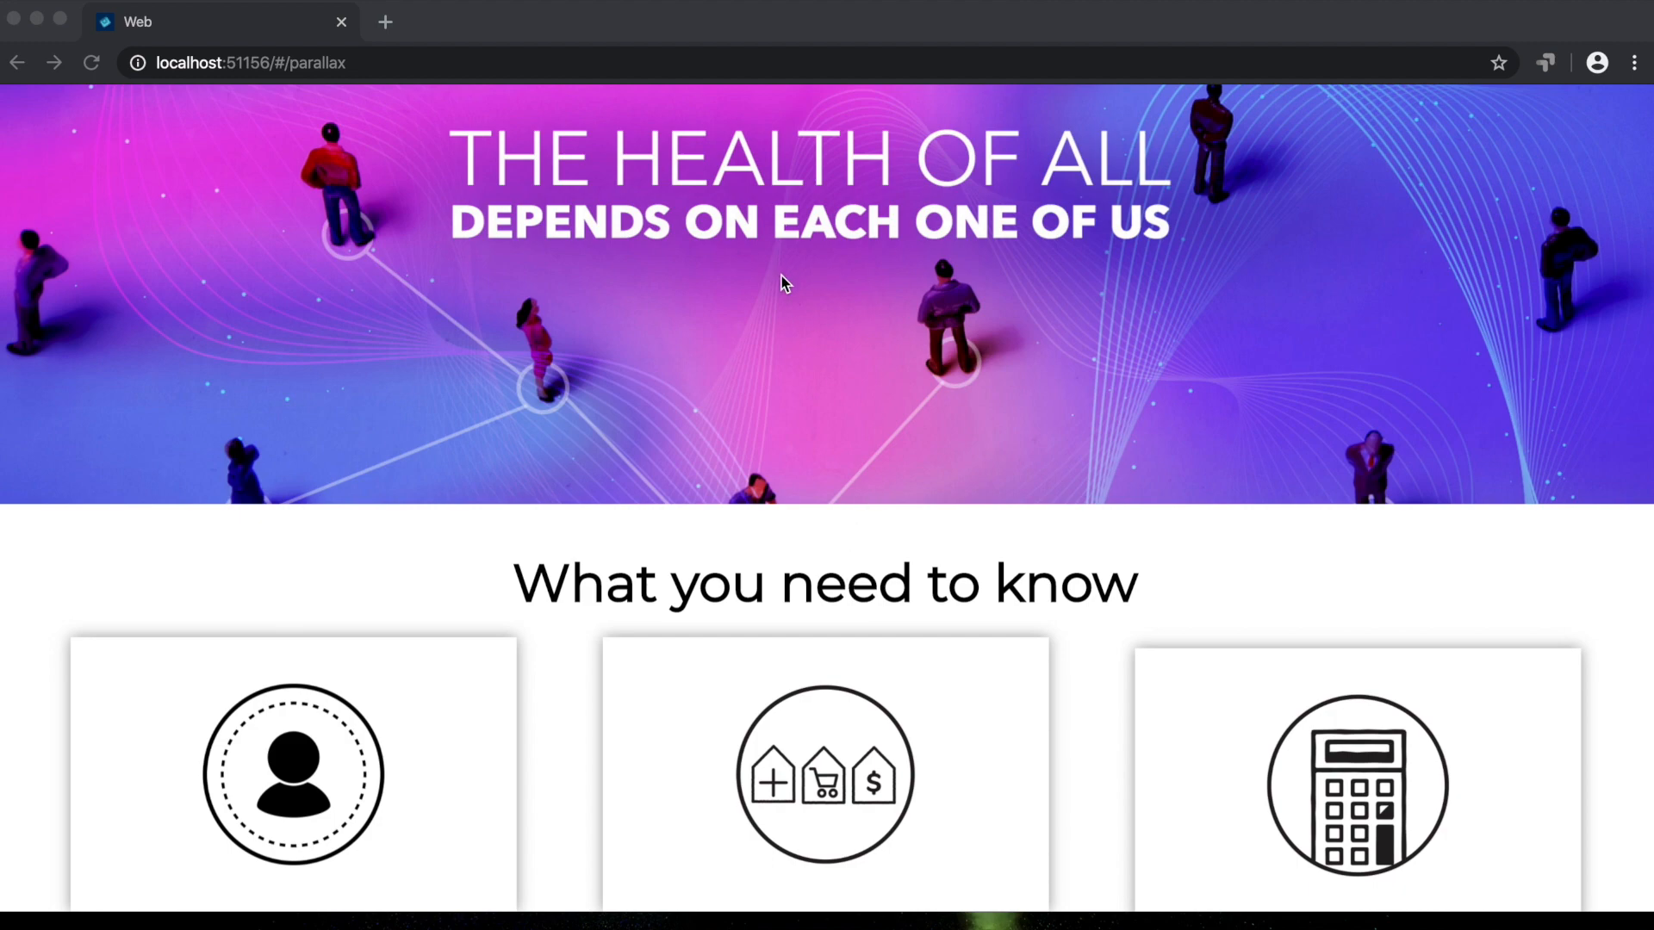
scroll(down, 3)
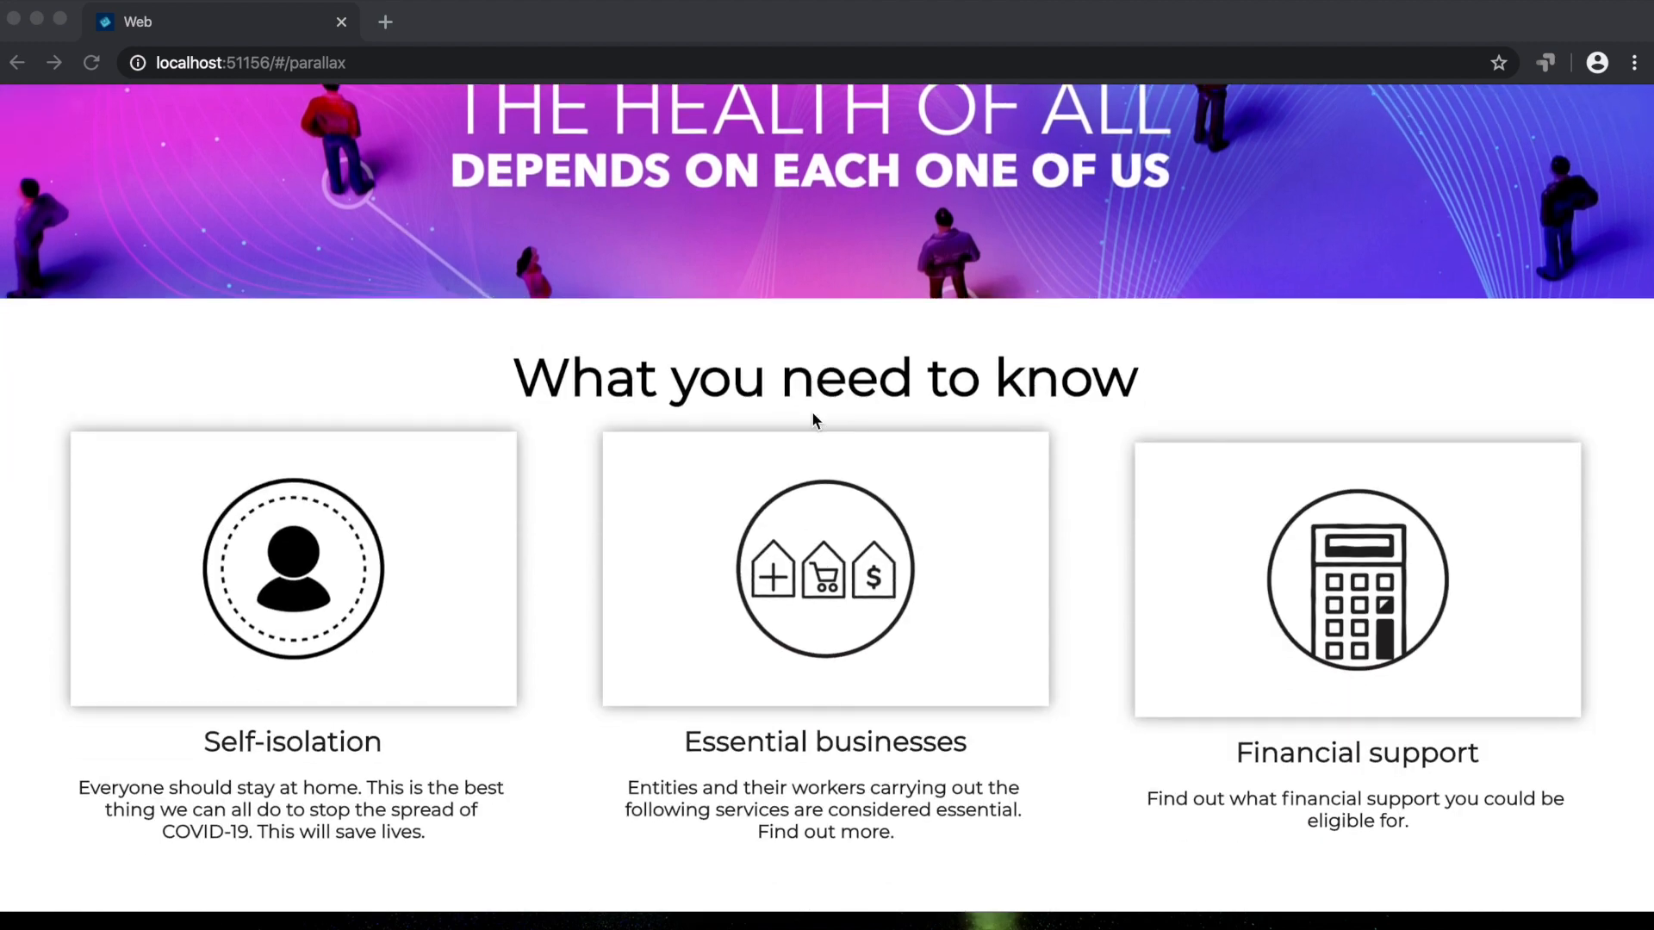
scroll(up, 3)
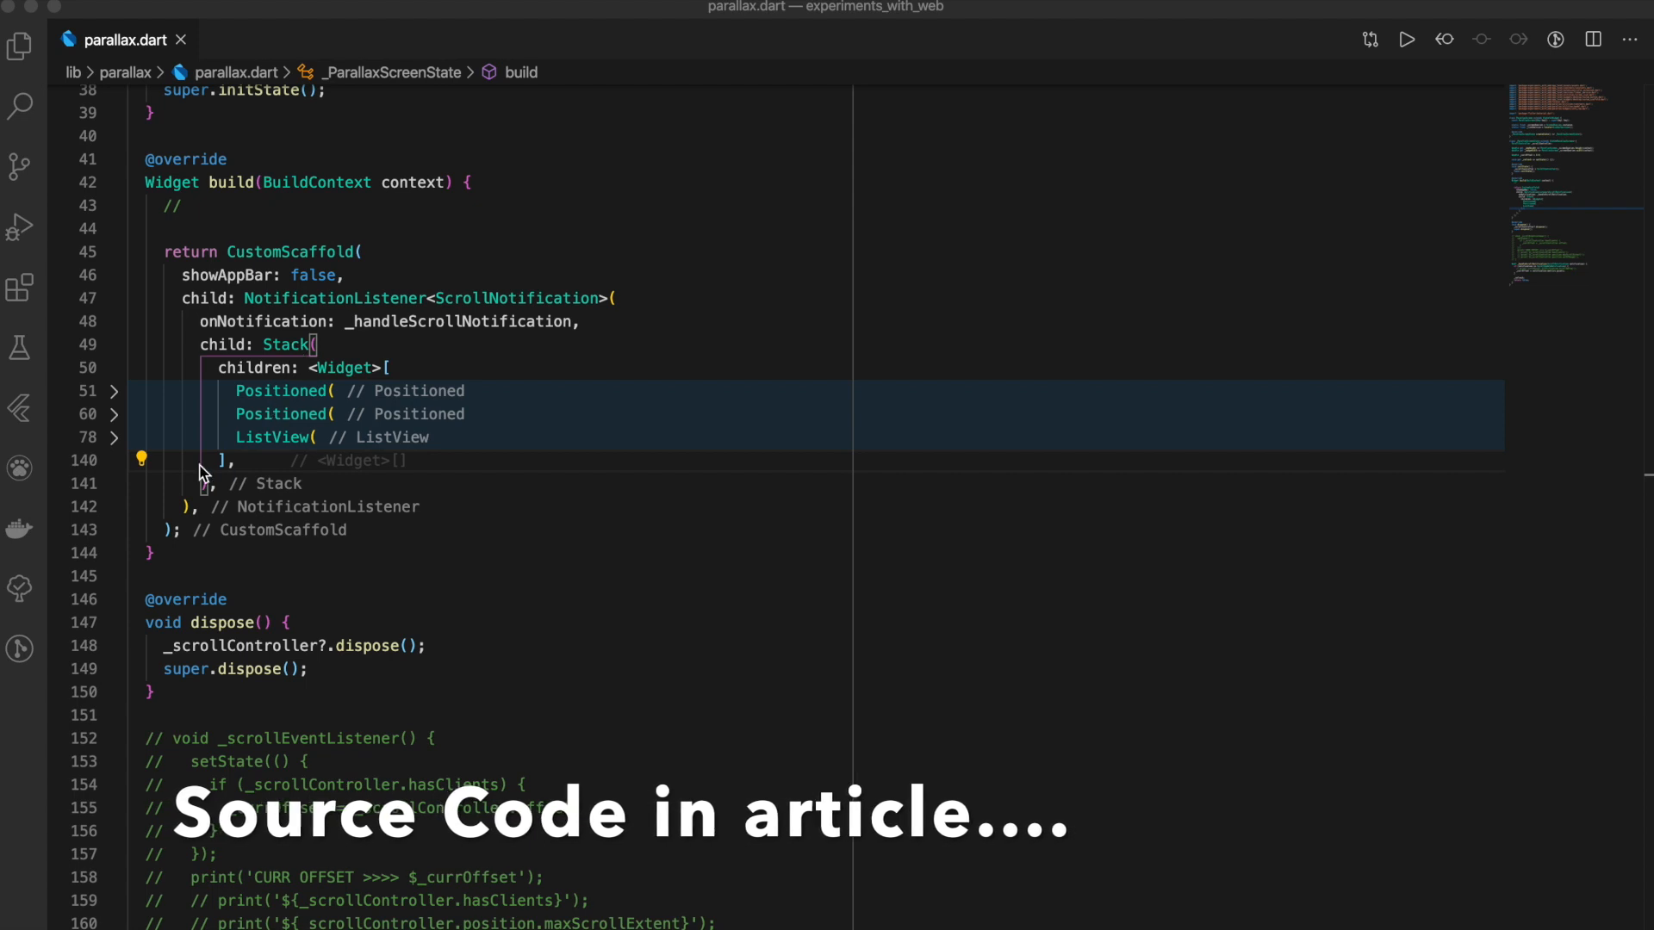
Unfold the ListView in parallax.dart to show its SizedBox, InfoRow and CustomButton children
click(114, 436)
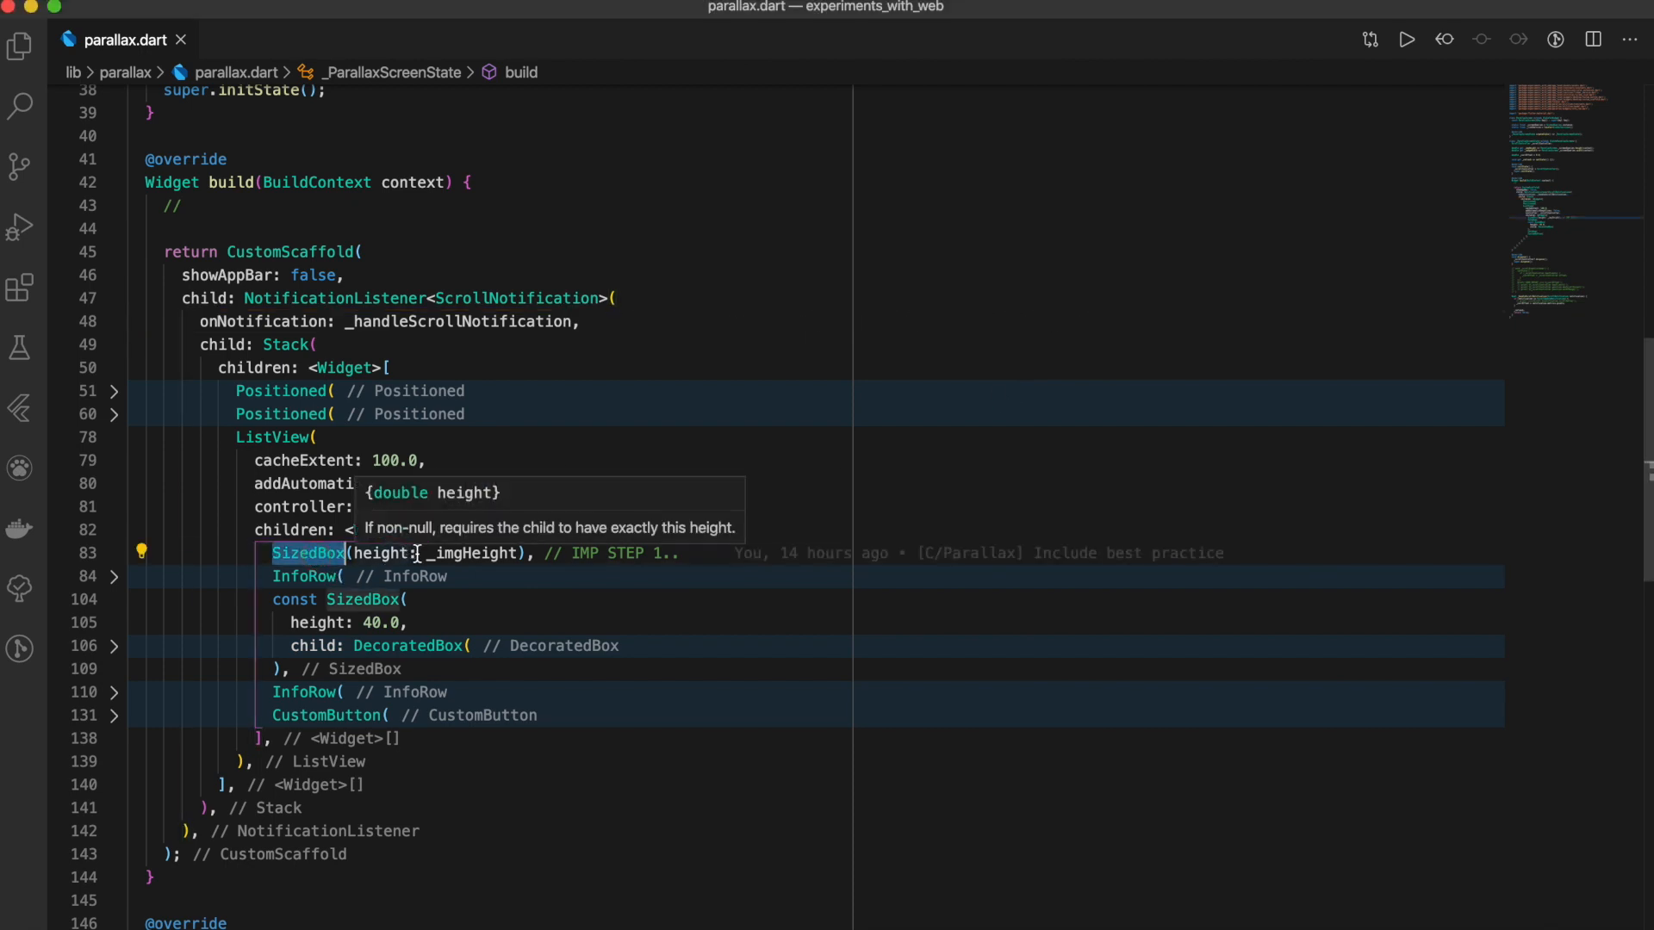
mouse_move(409, 577)
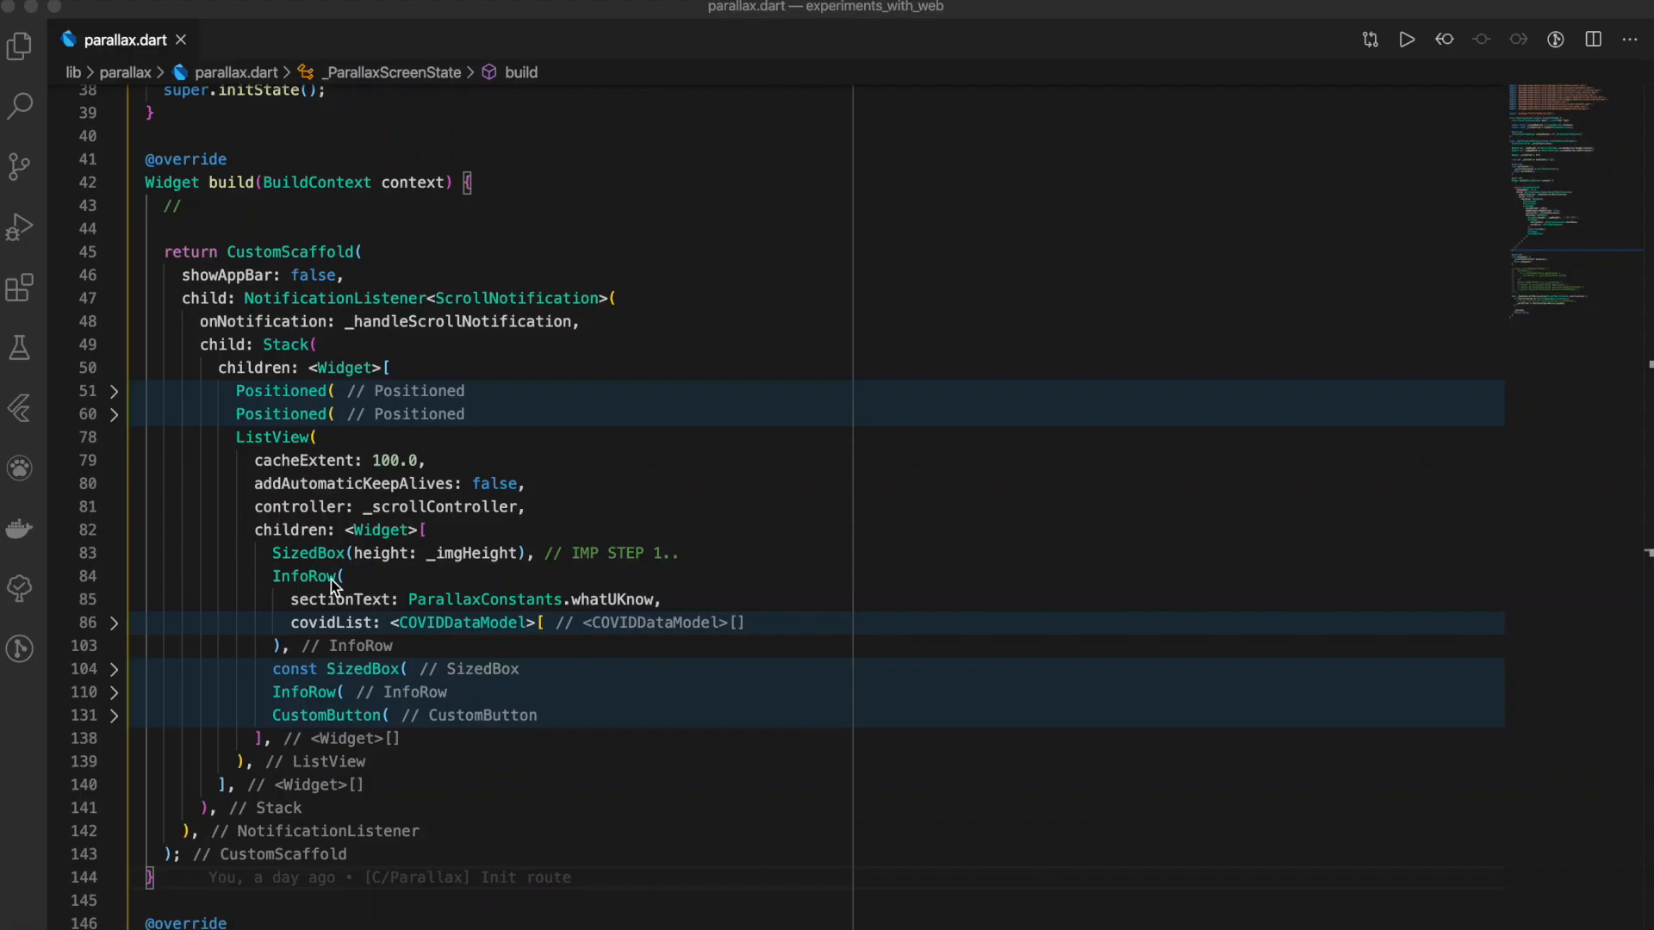
mouse_move(304, 664)
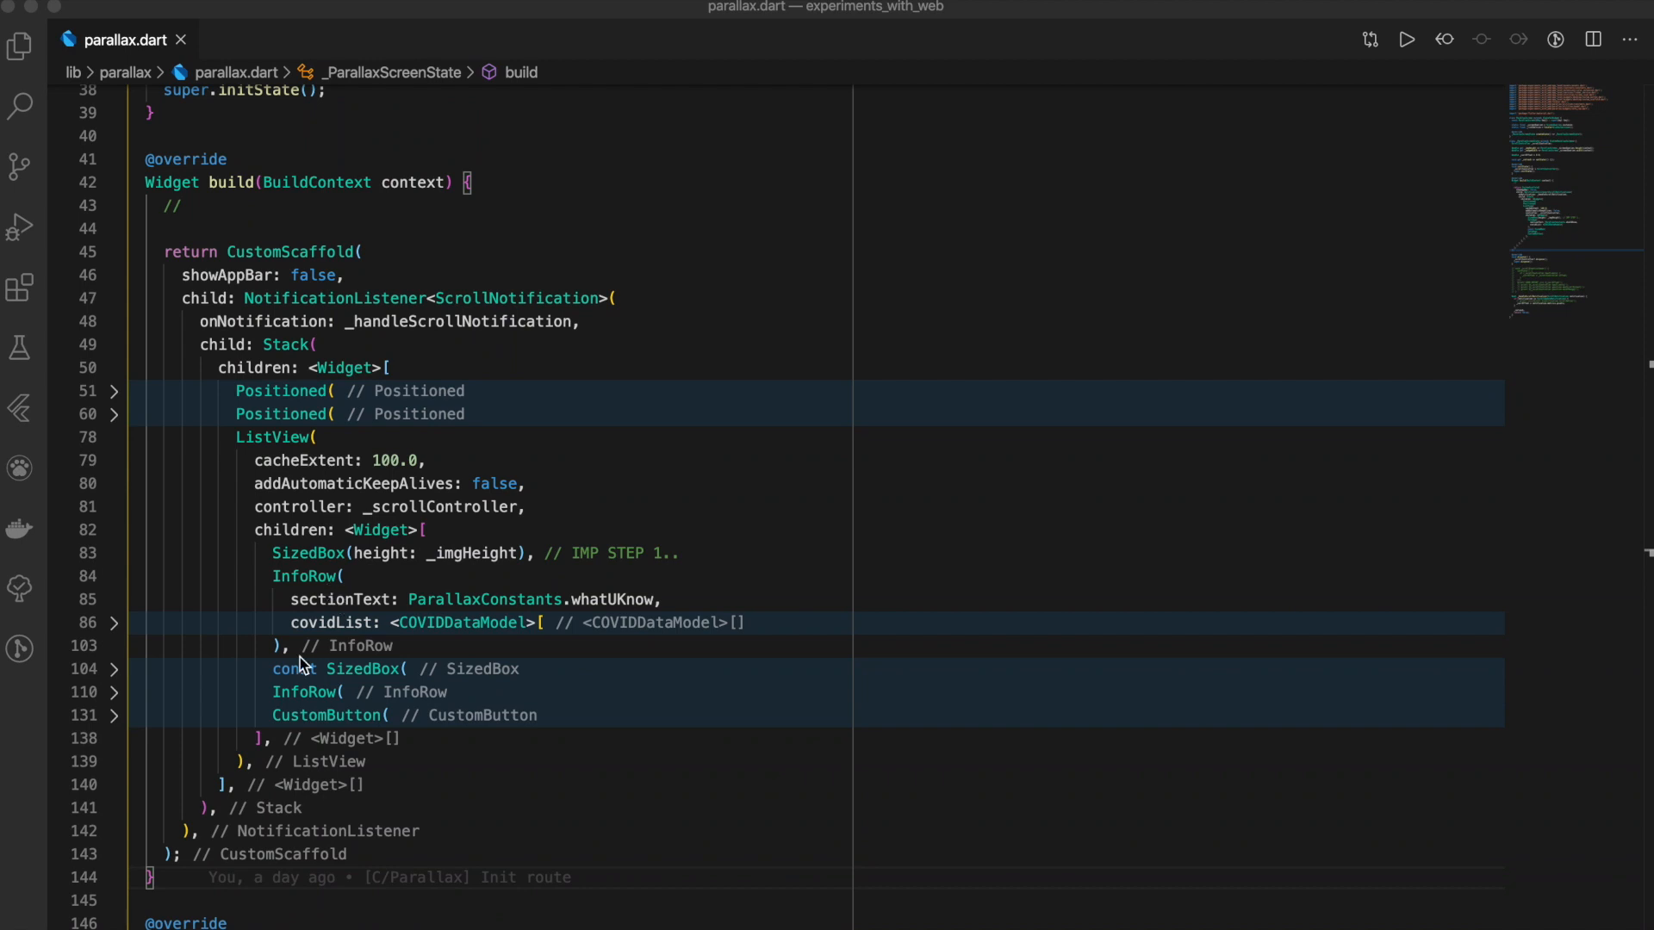
mouse_move(358, 683)
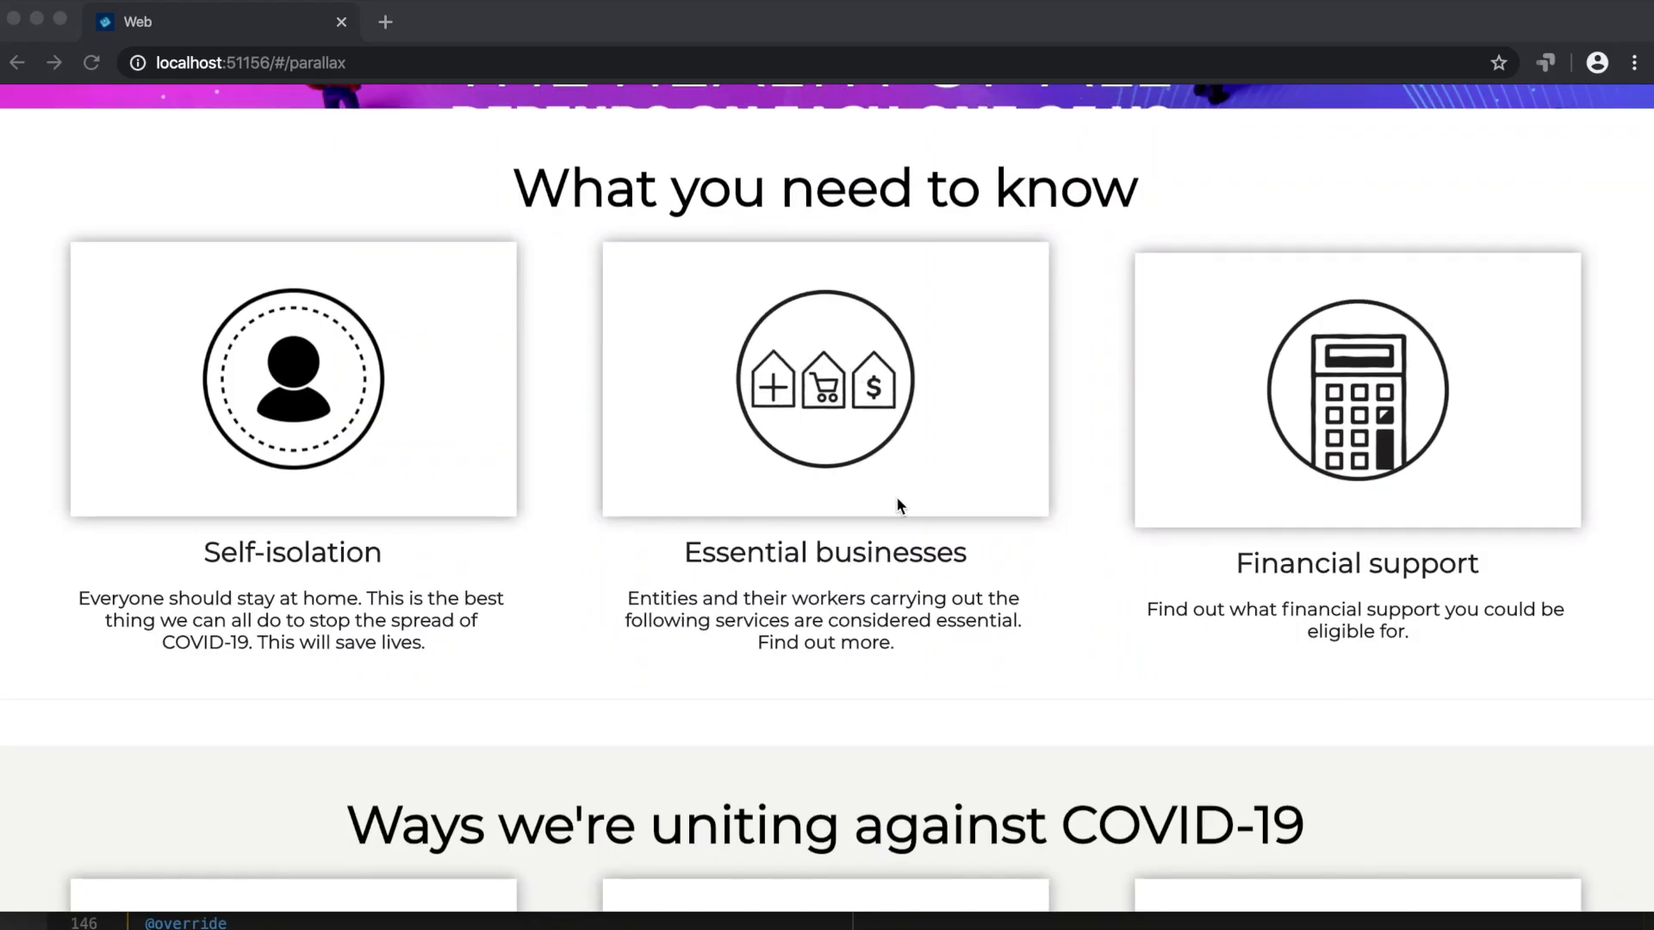
Scroll down and back up to the full parallax banner above 'What you need to know'
scroll(down, 3)
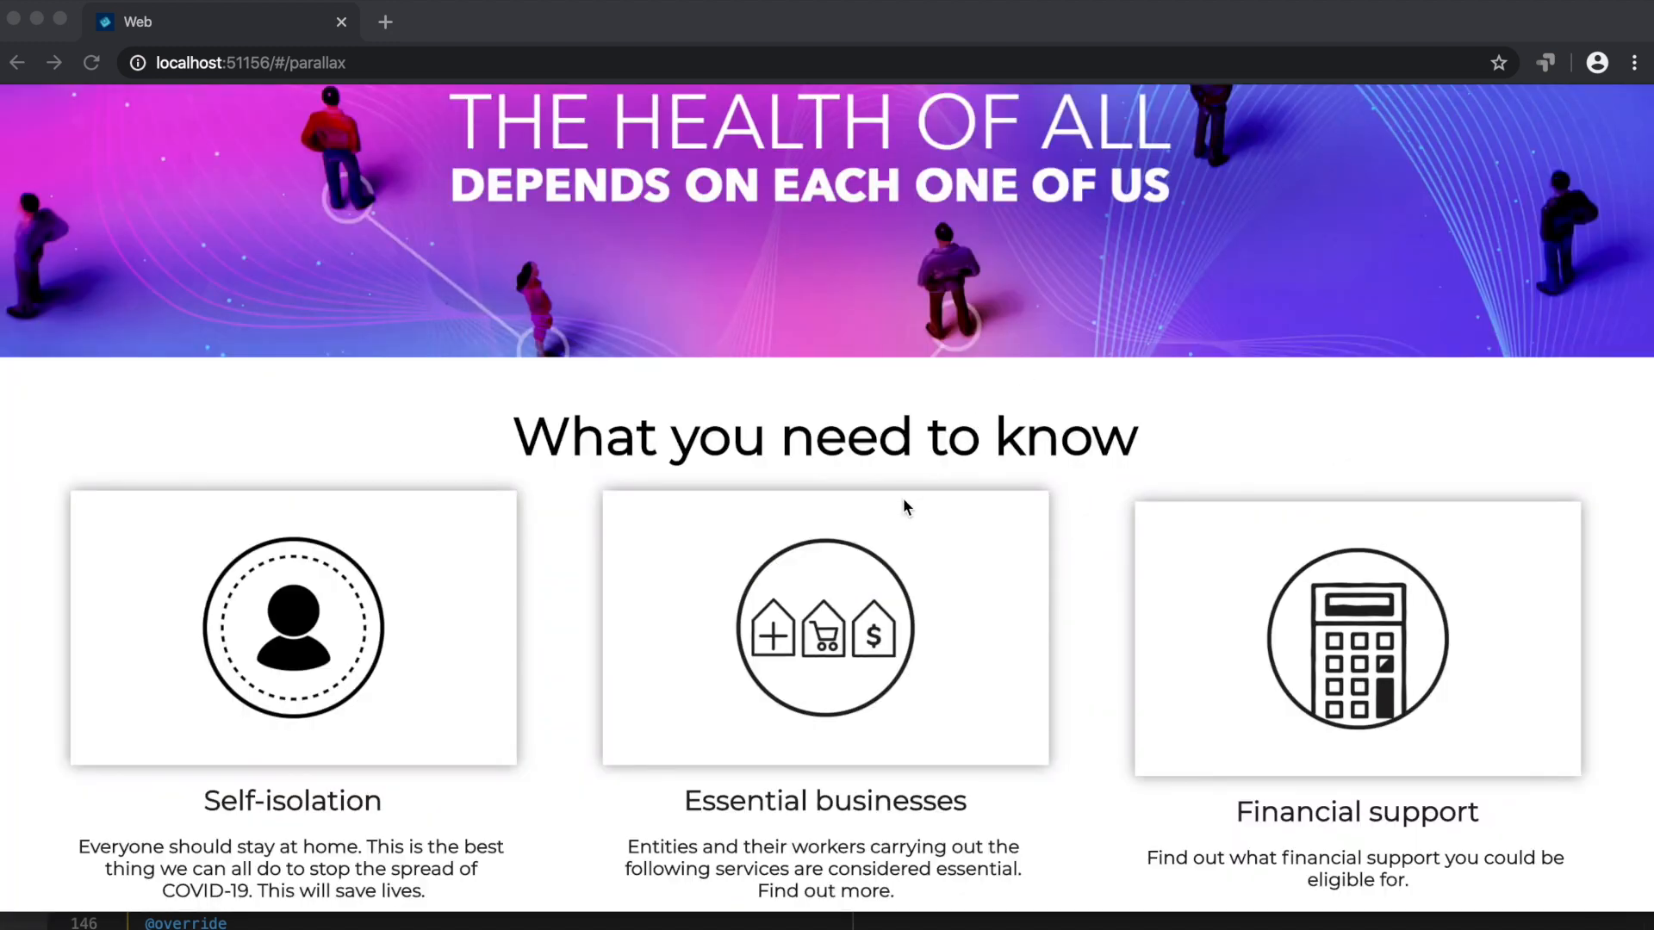
scroll(down, 3)
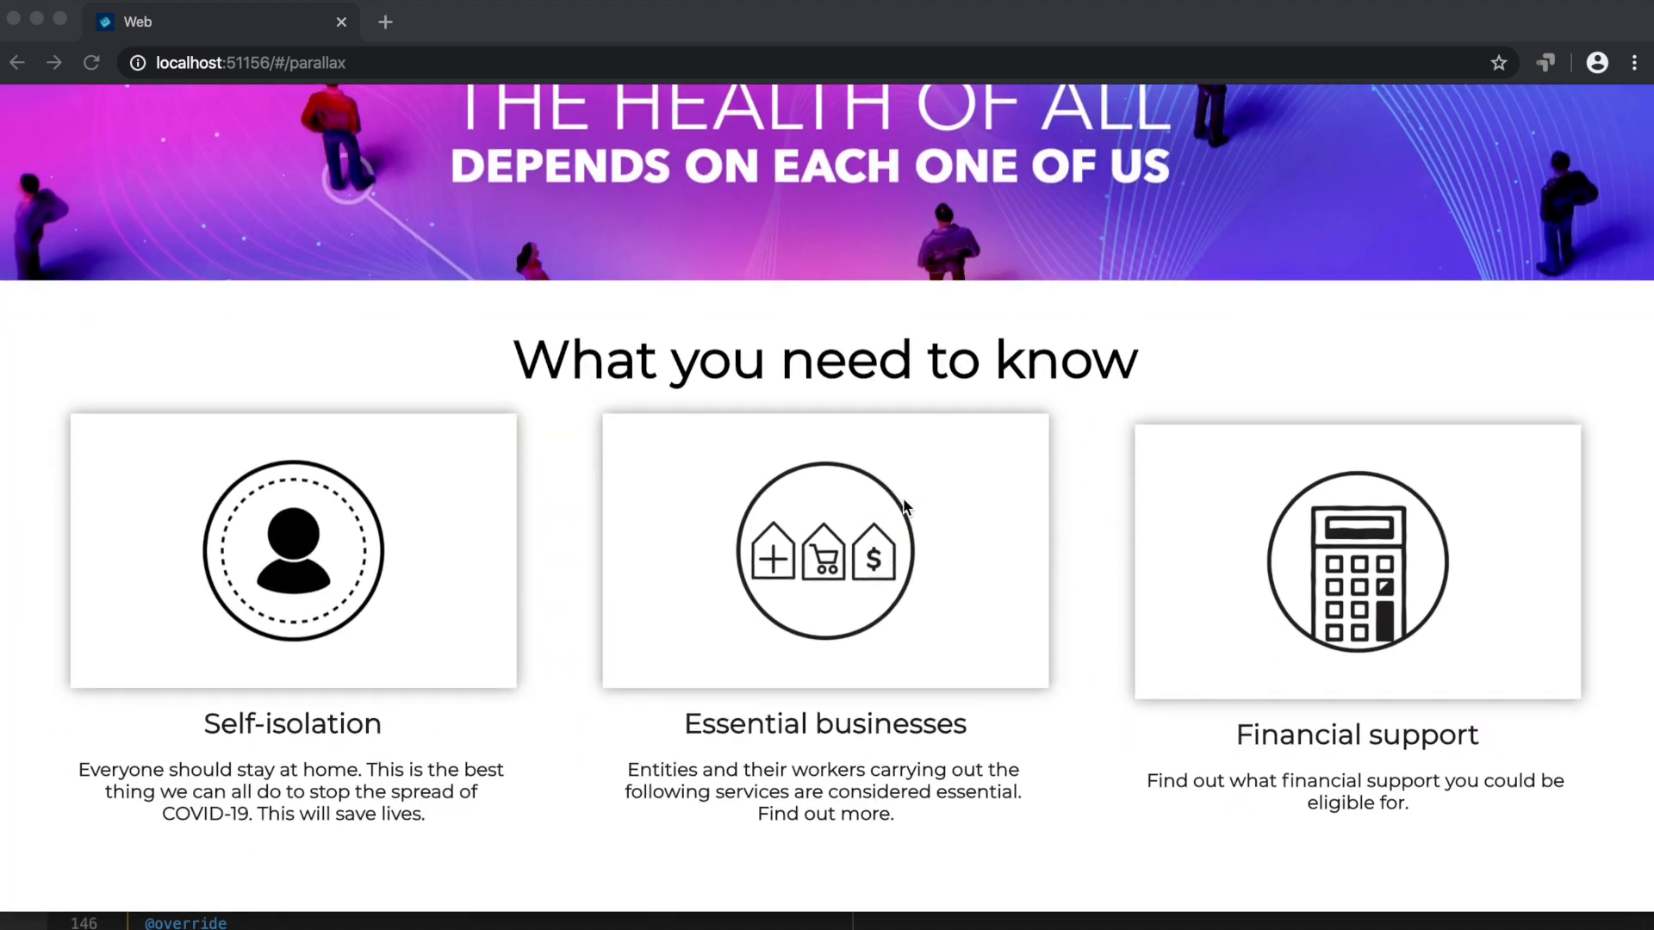
scroll(down, 3)
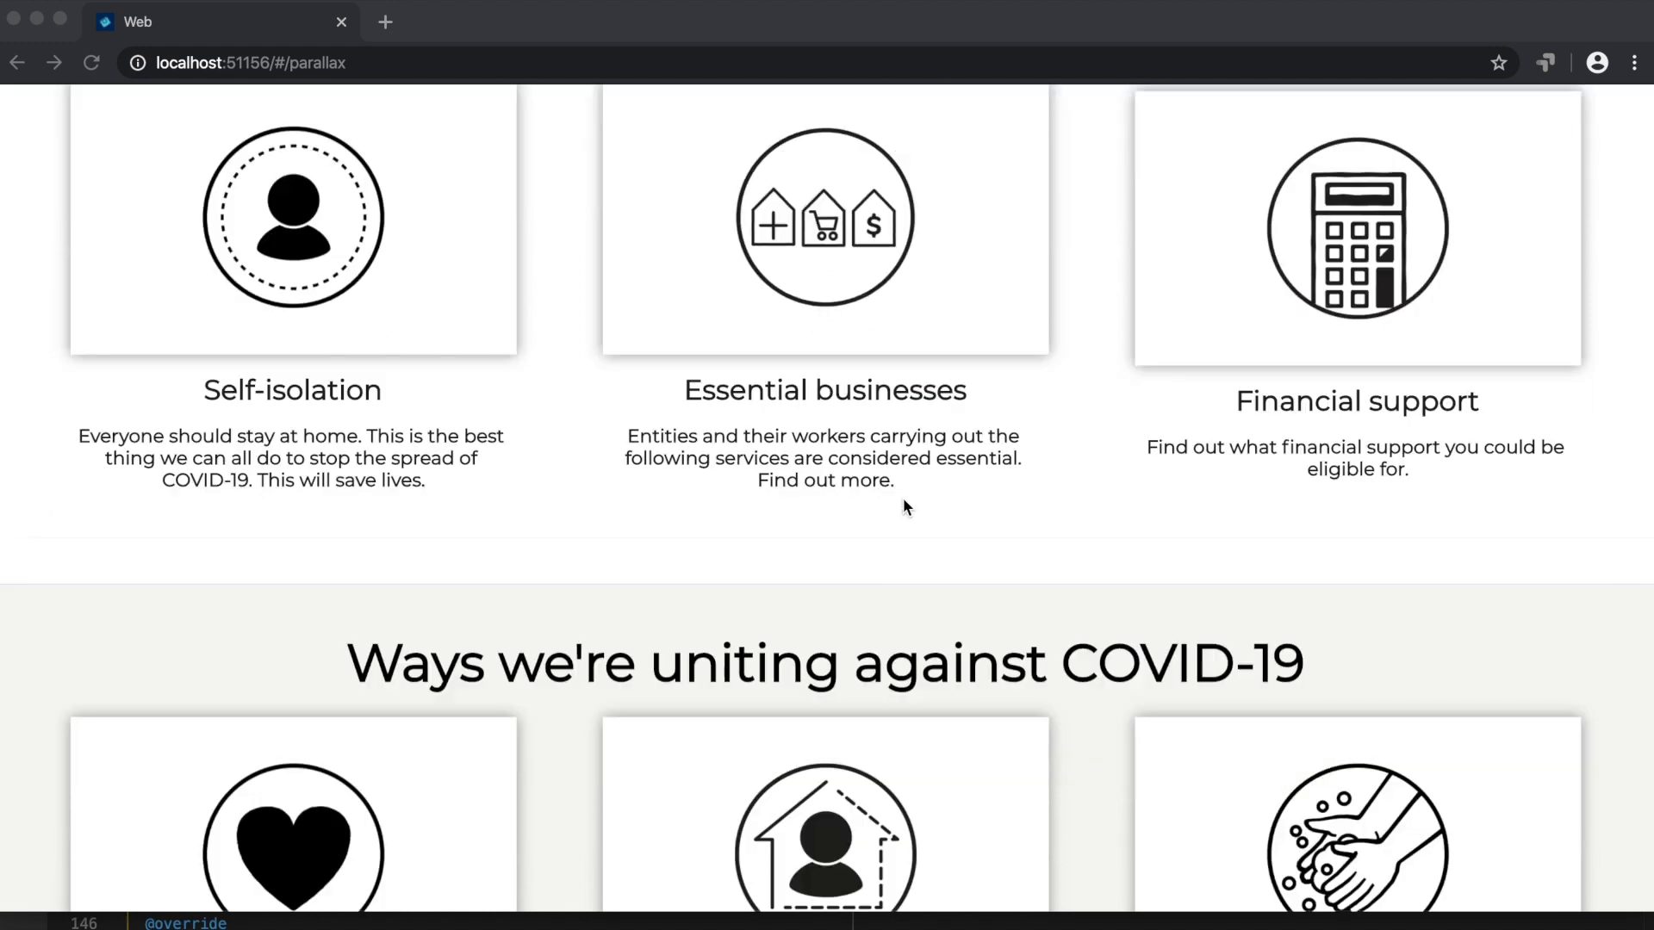
scroll(up, 3)
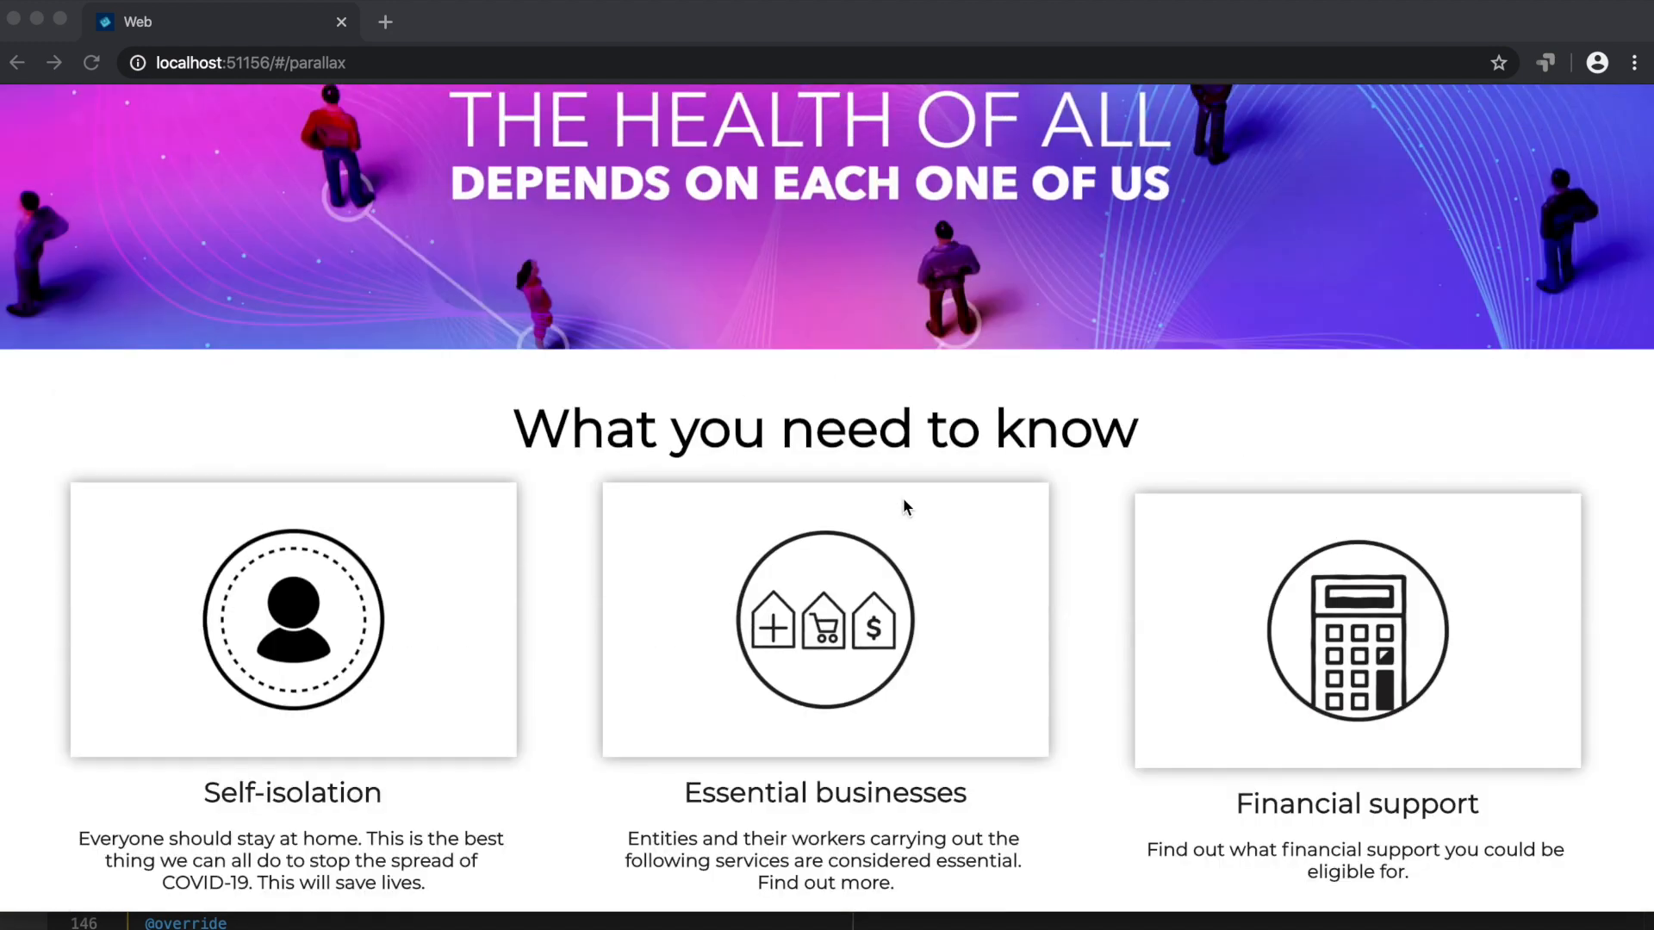
scroll(up, 3)
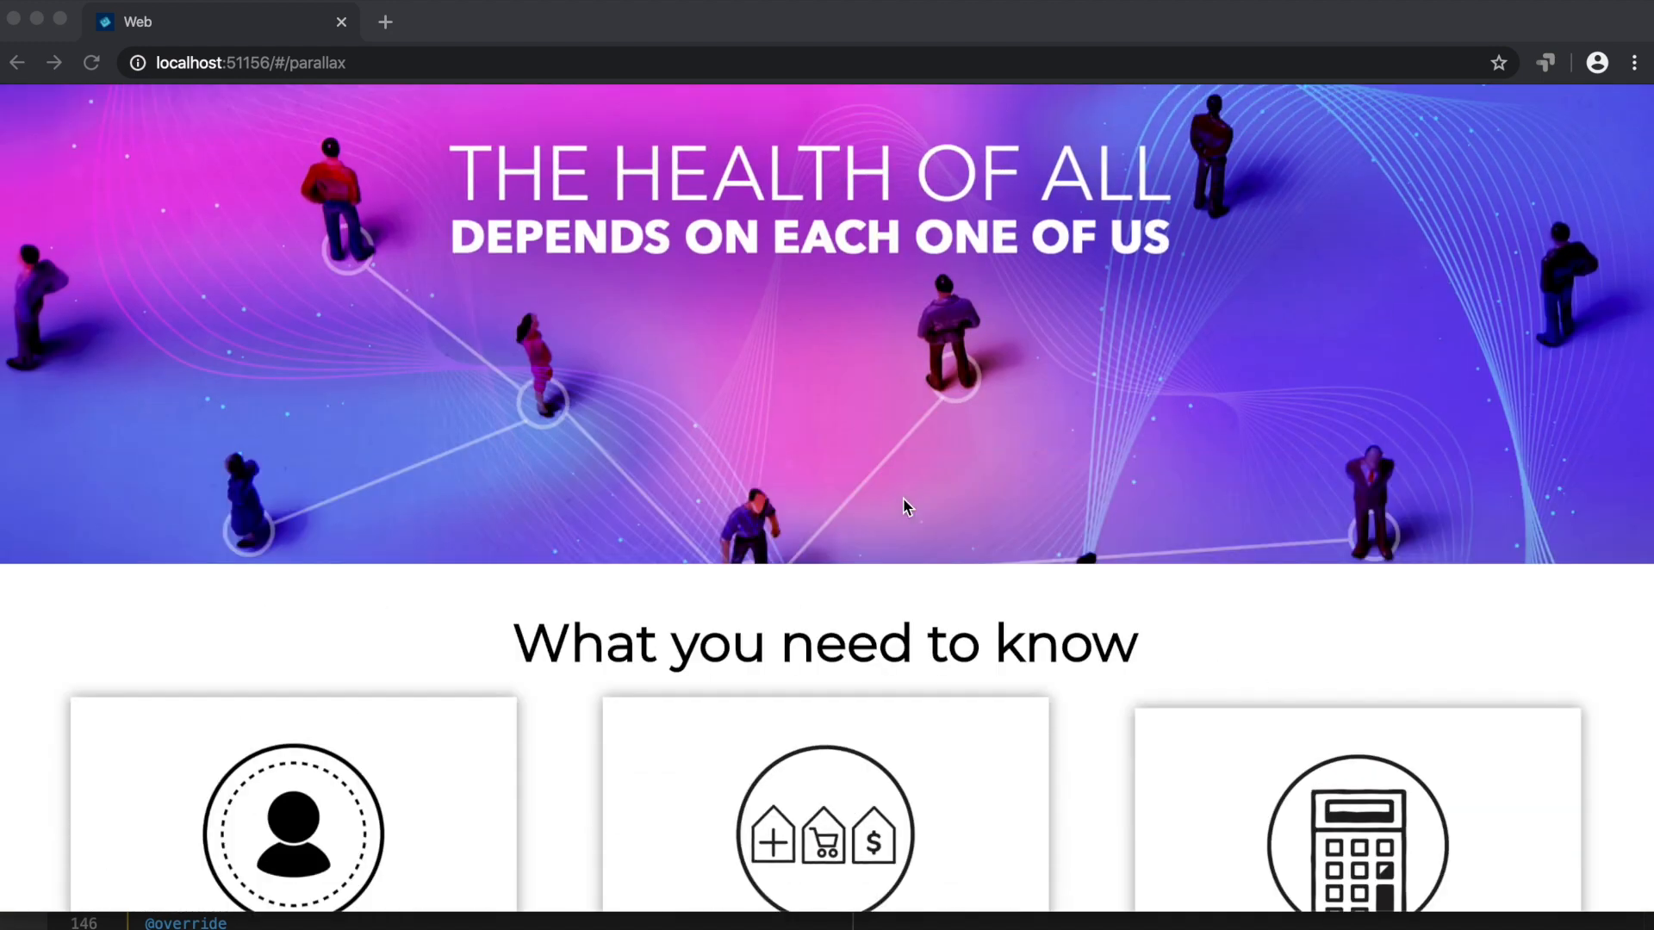